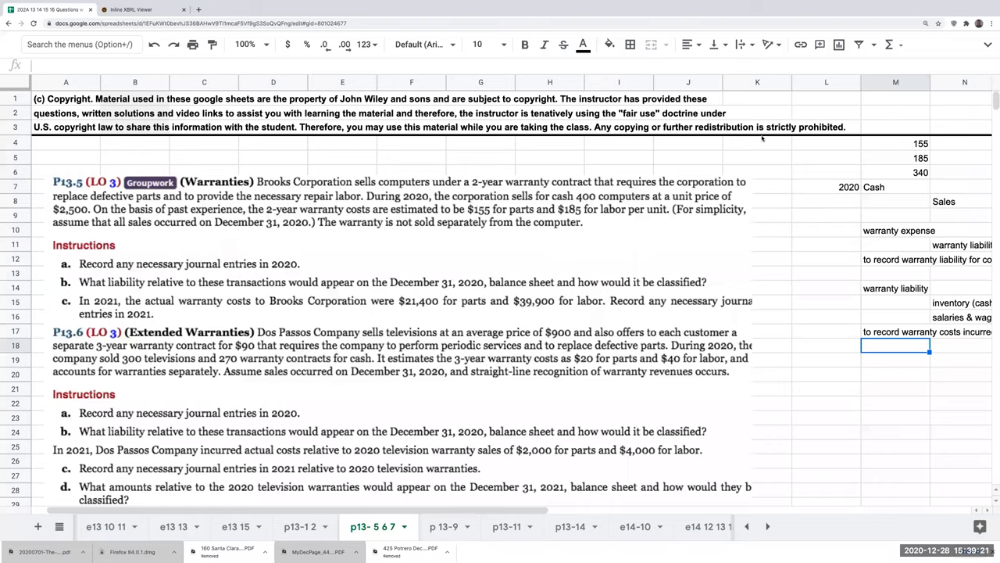
# Scroll to the P13.6 extended warranties problem and enter 2020 in M26.
pyautogui.scroll(-3)
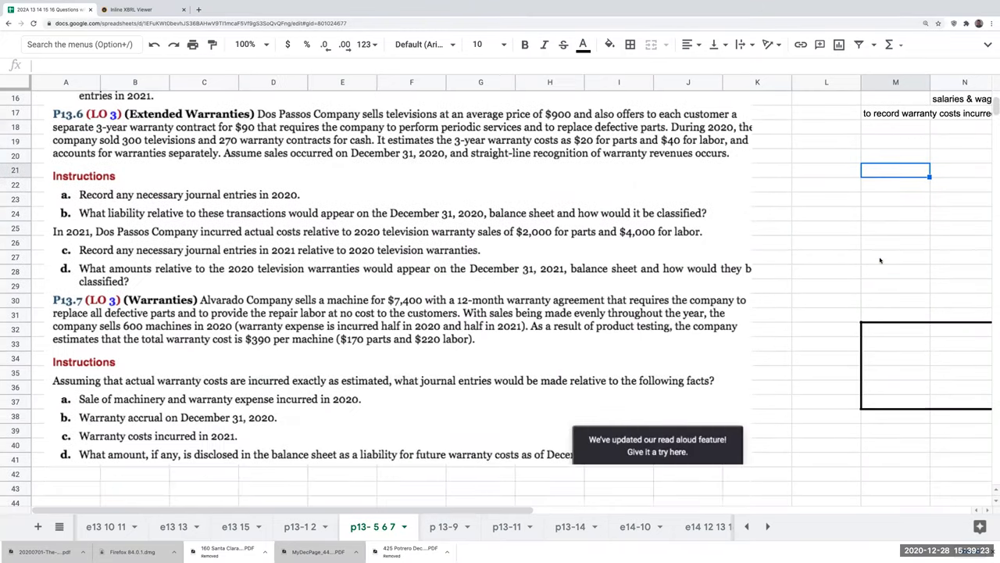
pyautogui.click(826, 227)
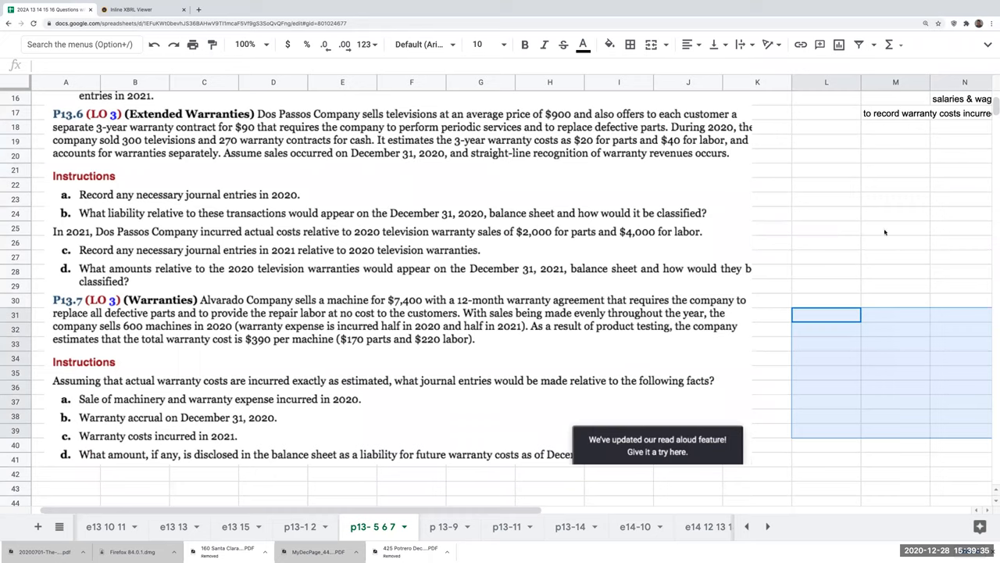
pyautogui.click(895, 242)
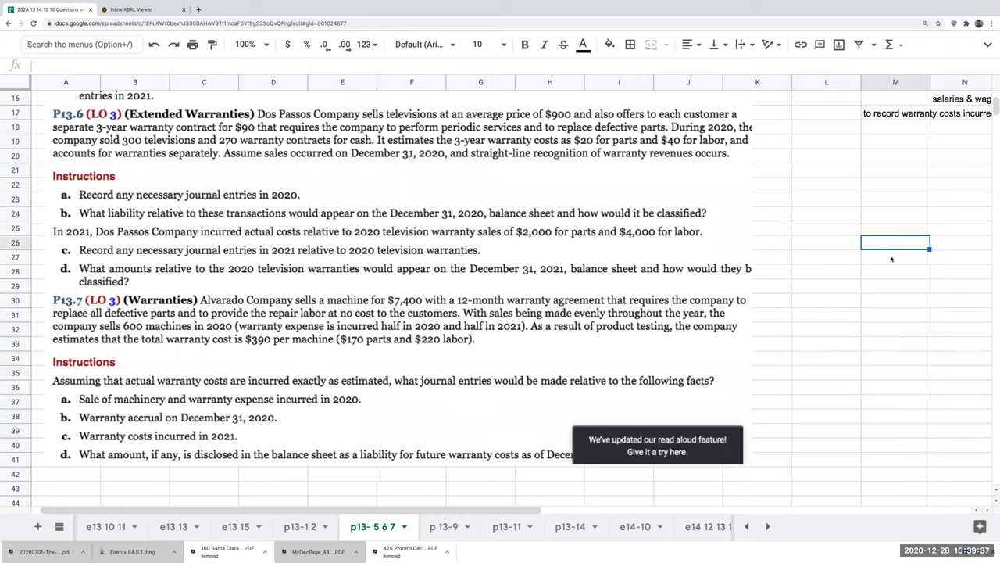
pyautogui.moveTo(883, 267)
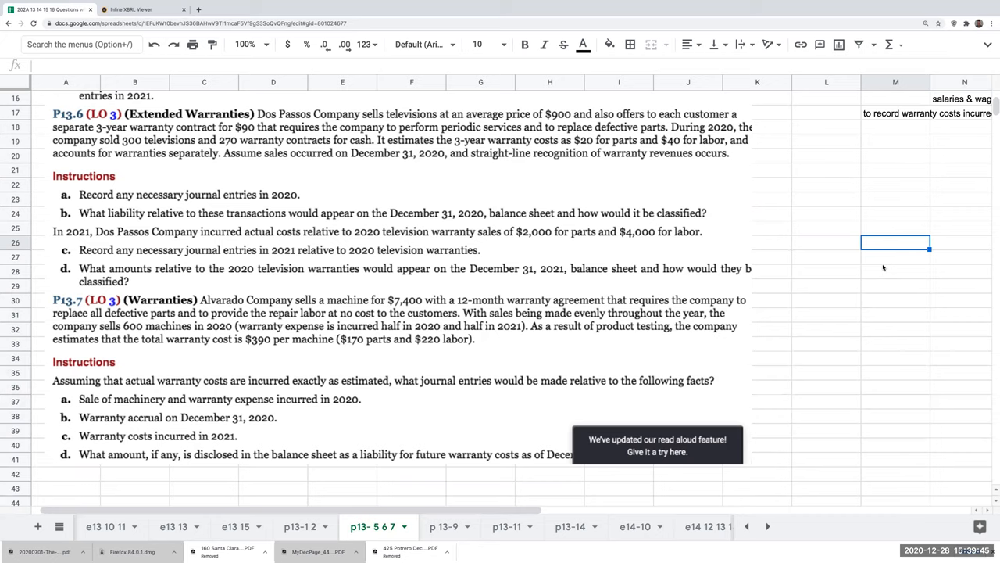
pyautogui.write('2020')
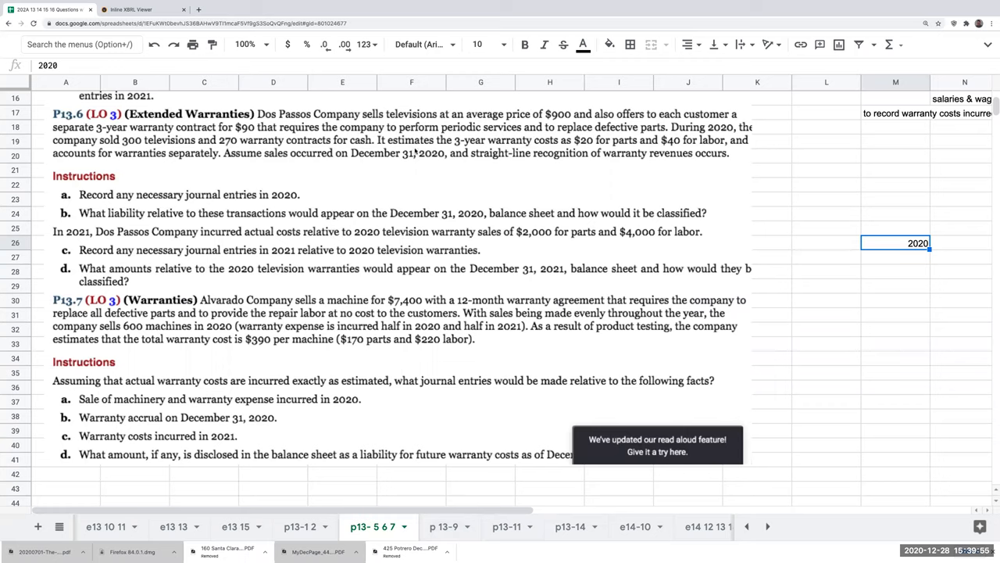
pyautogui.moveTo(592, 147)
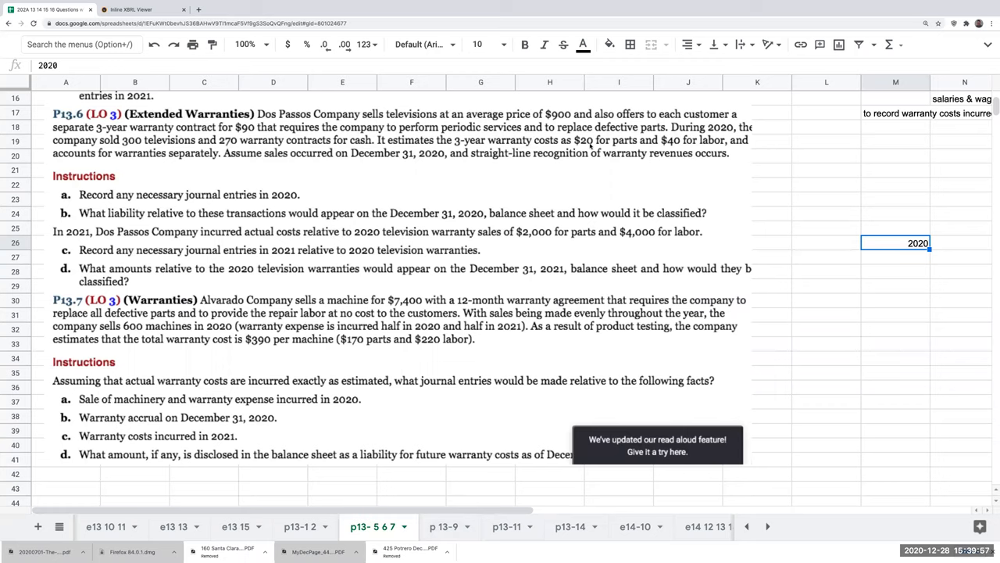
pyautogui.moveTo(682, 152)
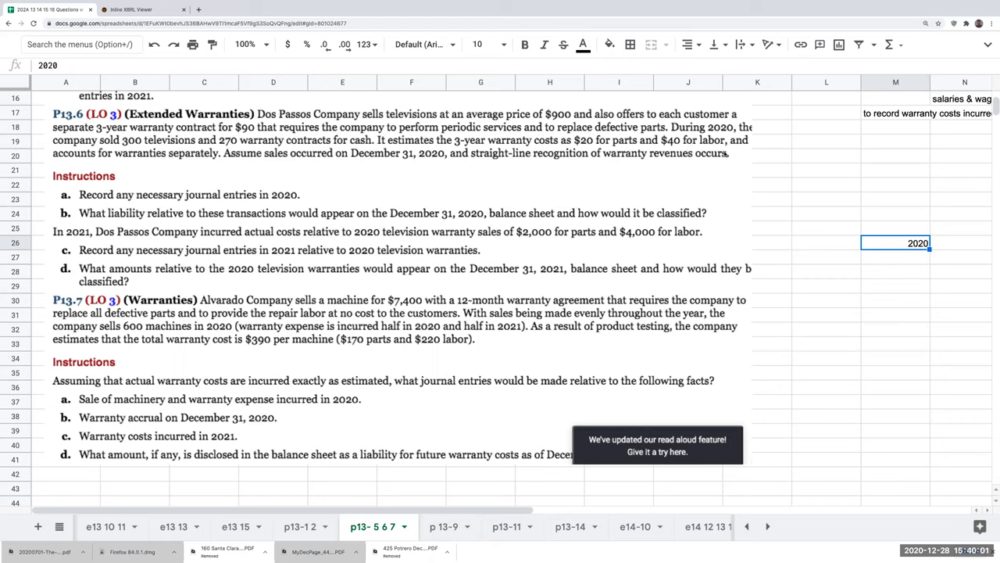
pyautogui.moveTo(365, 162)
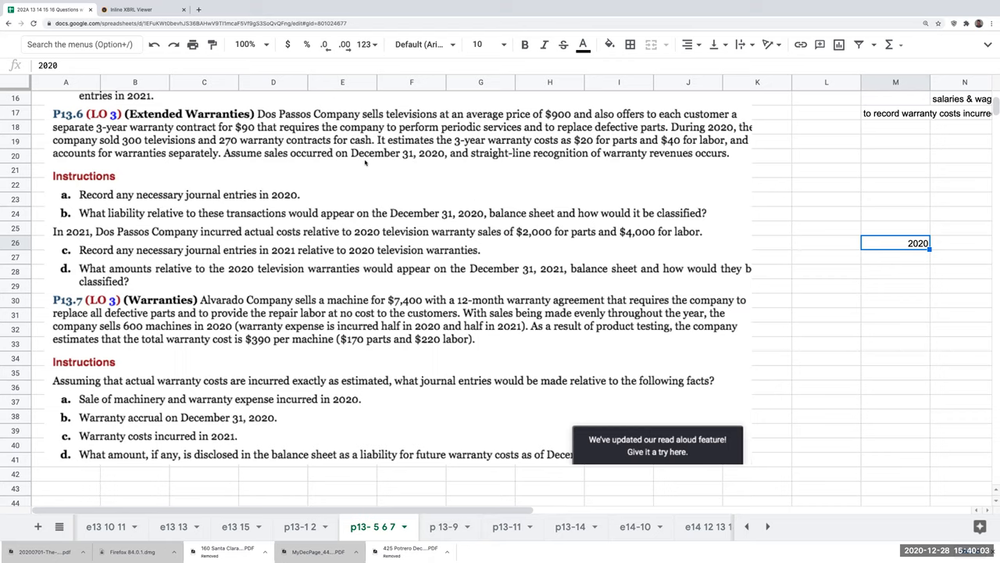
pyautogui.moveTo(602, 175)
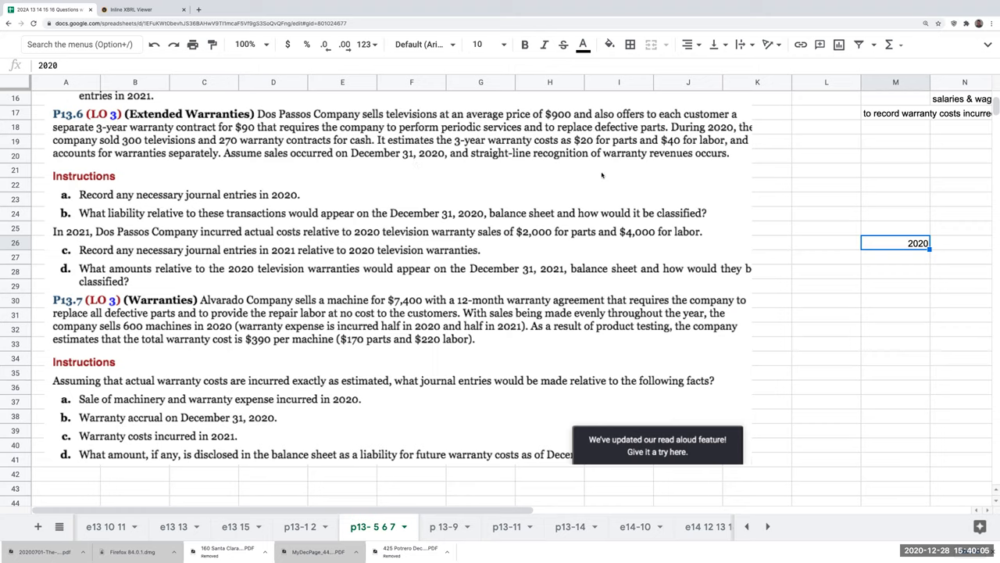
# Enter the cash and sales (televisions) accounts for the $270,000 television sale.
pyautogui.click(895, 287)
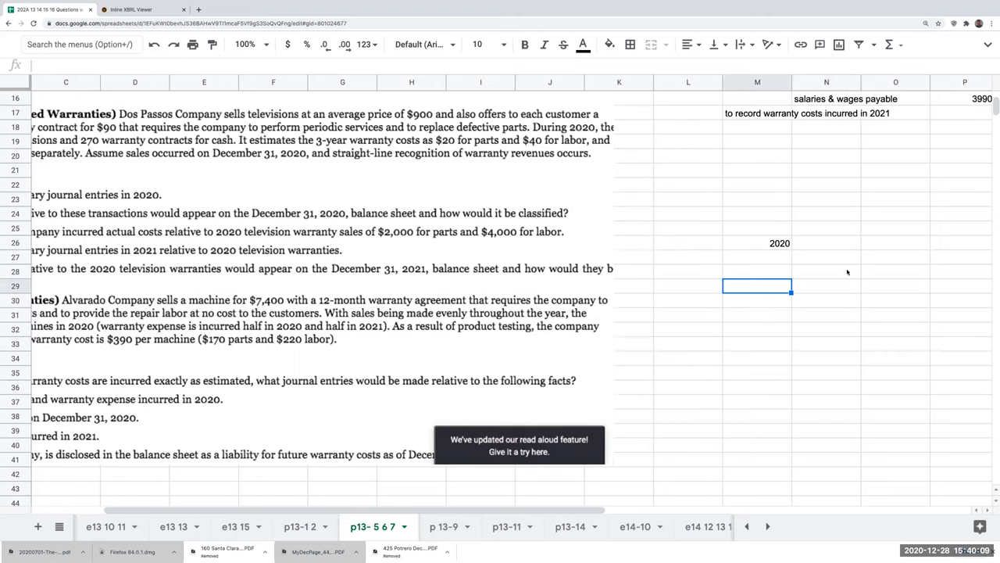
pyautogui.click(826, 243)
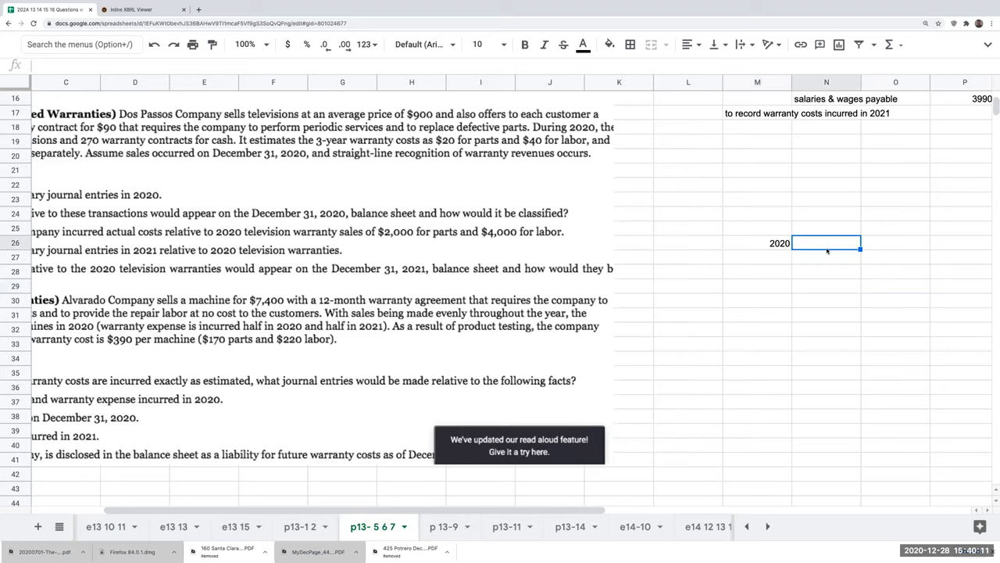
pyautogui.write('cash')
pyautogui.click(964, 243)
pyautogui.write('270000')
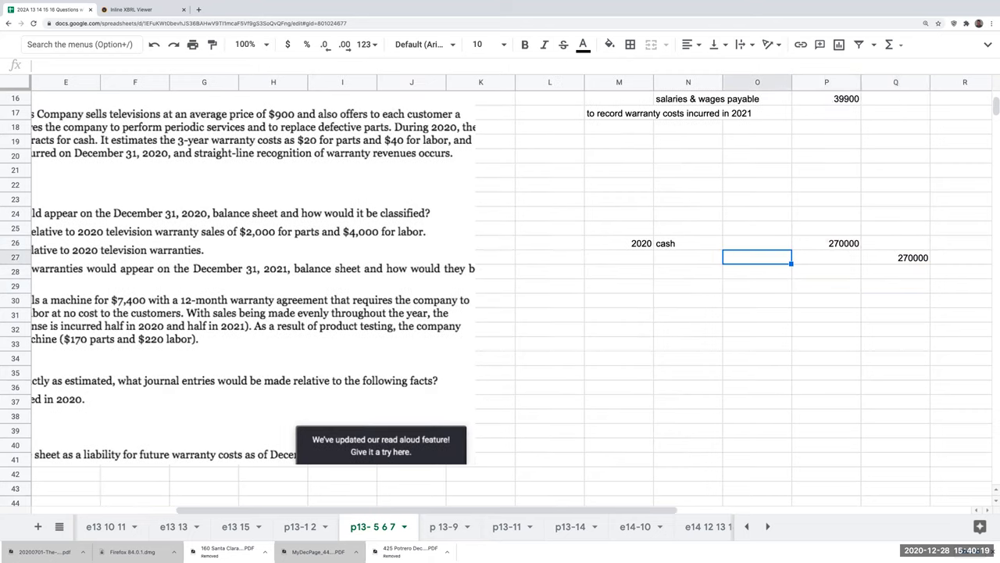
pyautogui.write('sales (e')
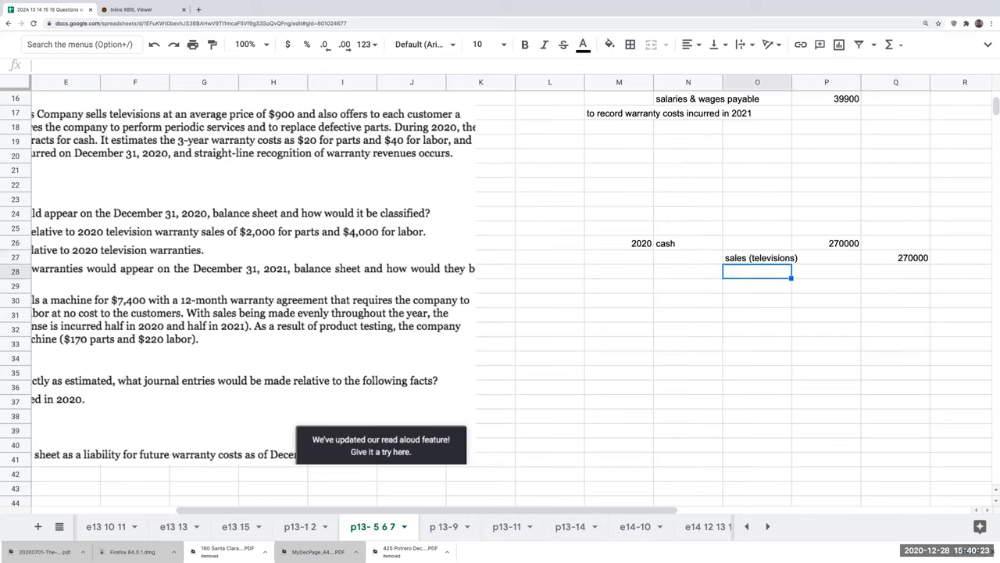
# Record cash =270*90 ($24,300) credited to unearned warranty revenue.
pyautogui.write('cash')
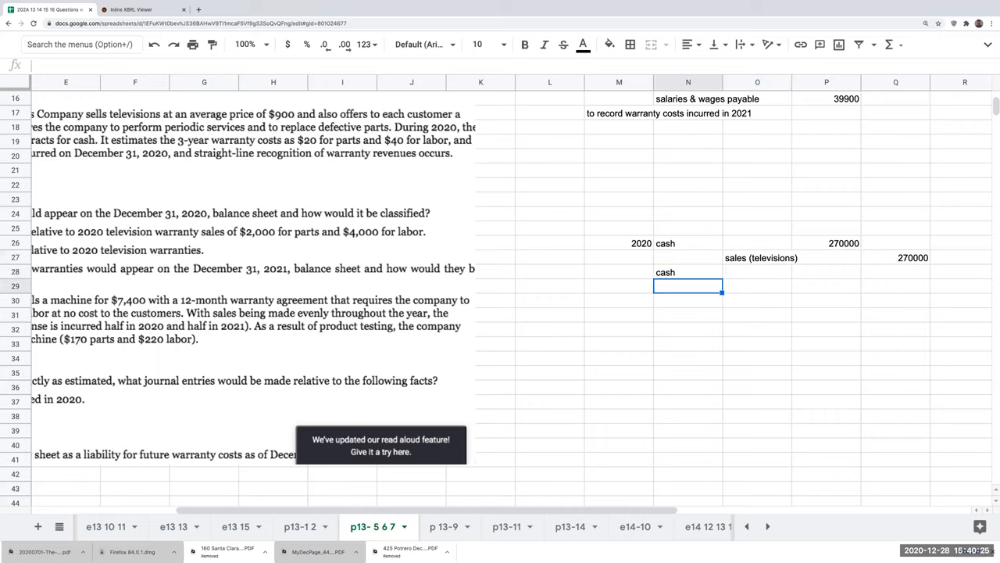
pyautogui.write('+270')
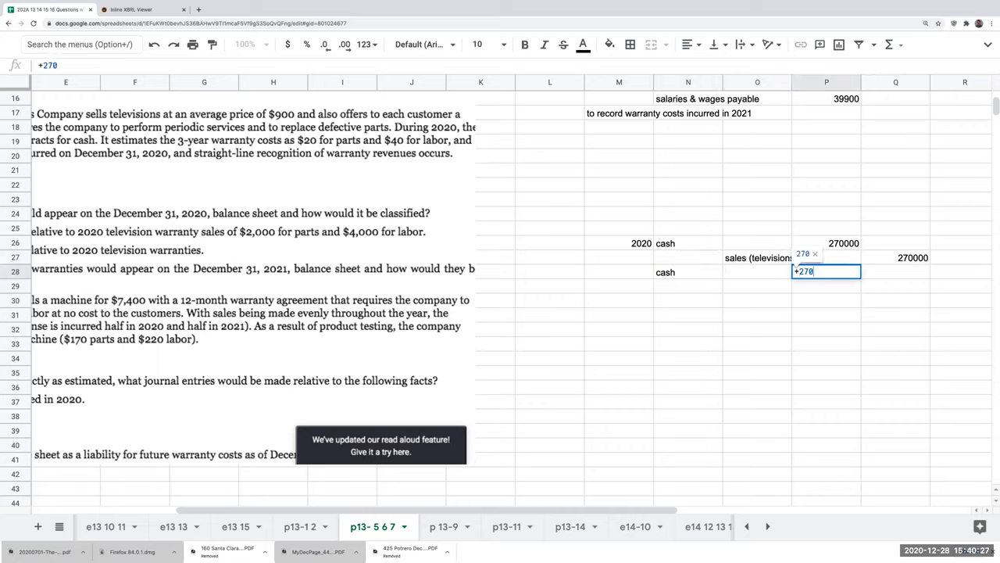
pyautogui.write('*')
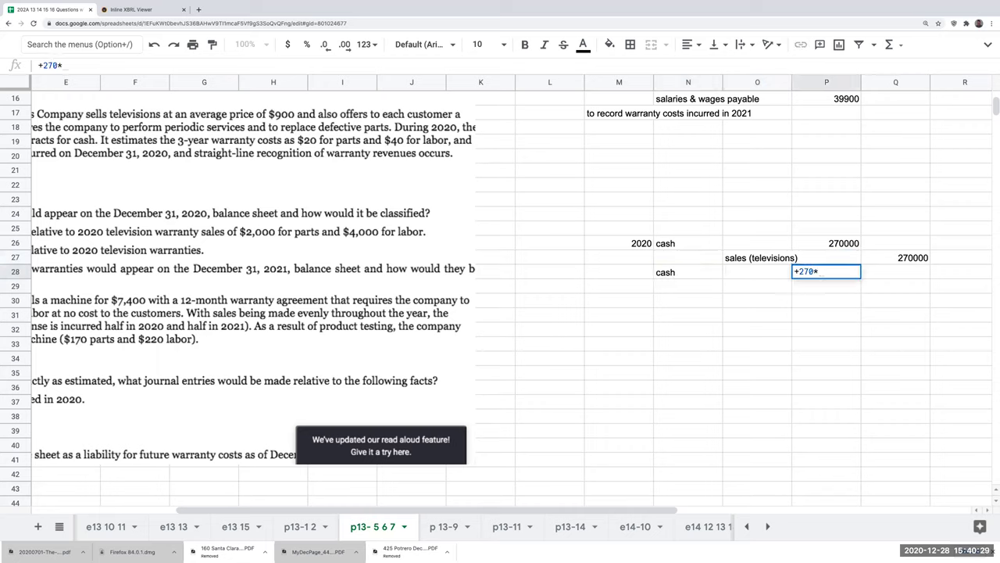
pyautogui.press('Enter')
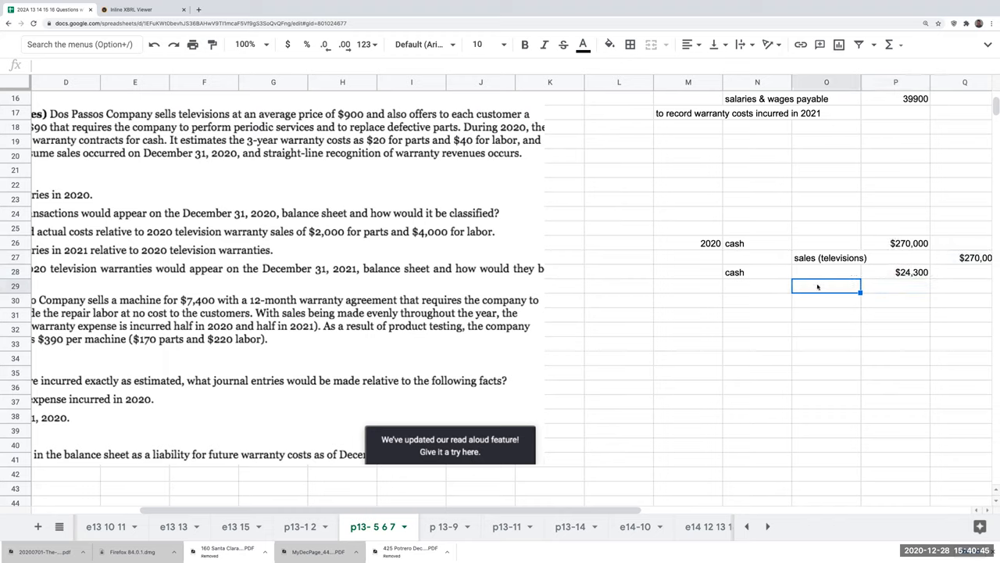
pyautogui.write('unearned w')
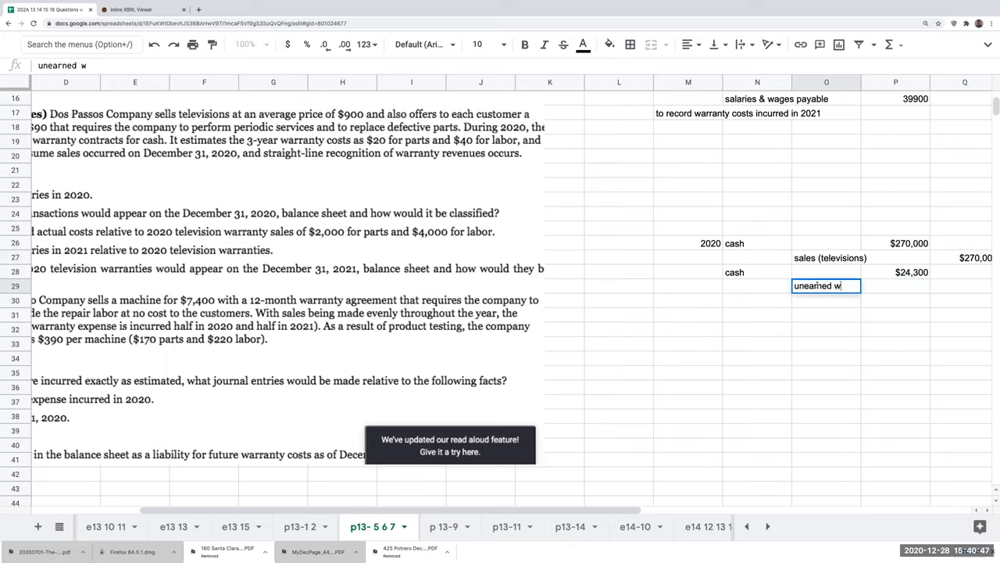
pyautogui.write('arranty revenue')
pyautogui.click(964, 285)
pyautogui.write('$24,300')
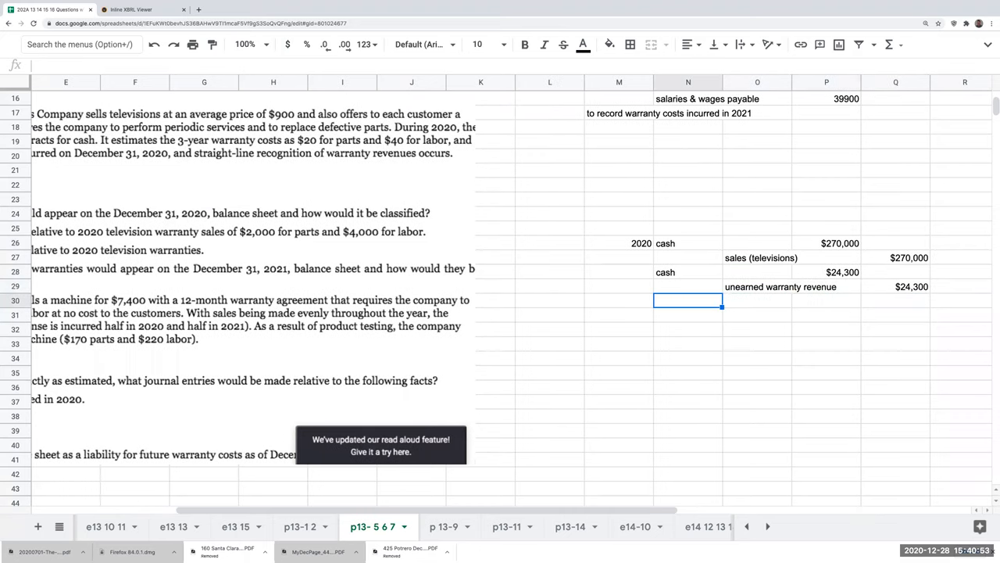
pyautogui.moveTo(662, 500)
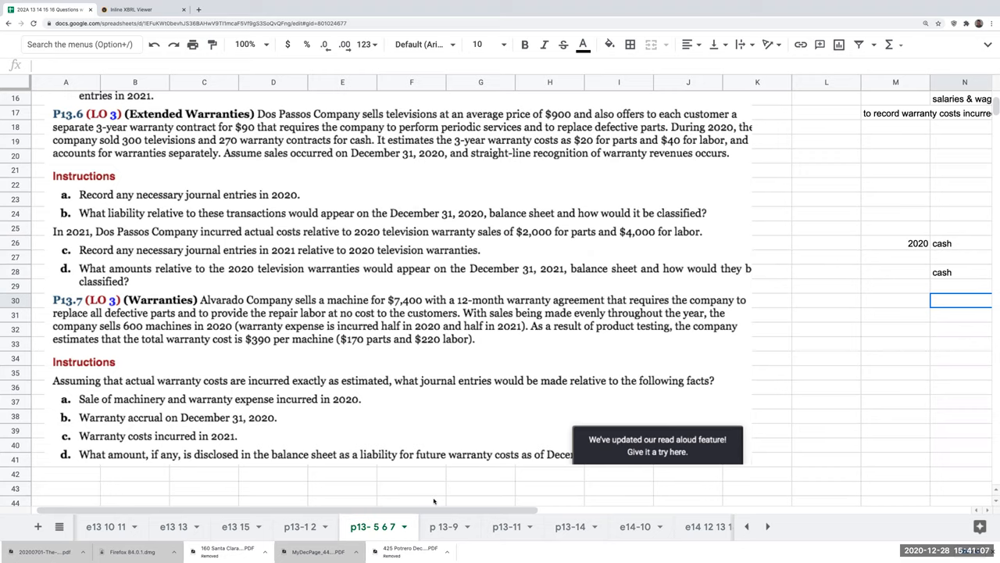
pyautogui.moveTo(324, 163)
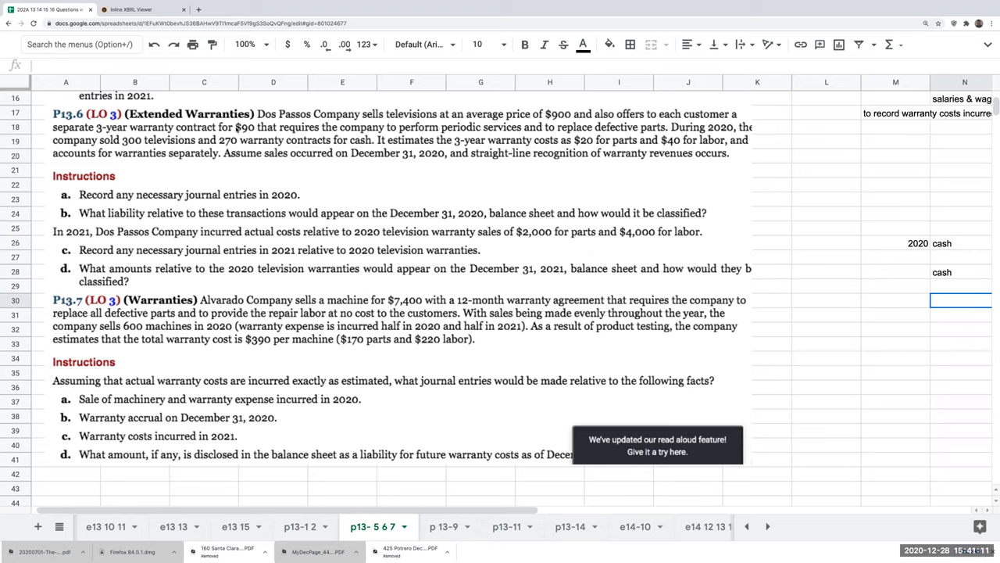
pyautogui.moveTo(484, 179)
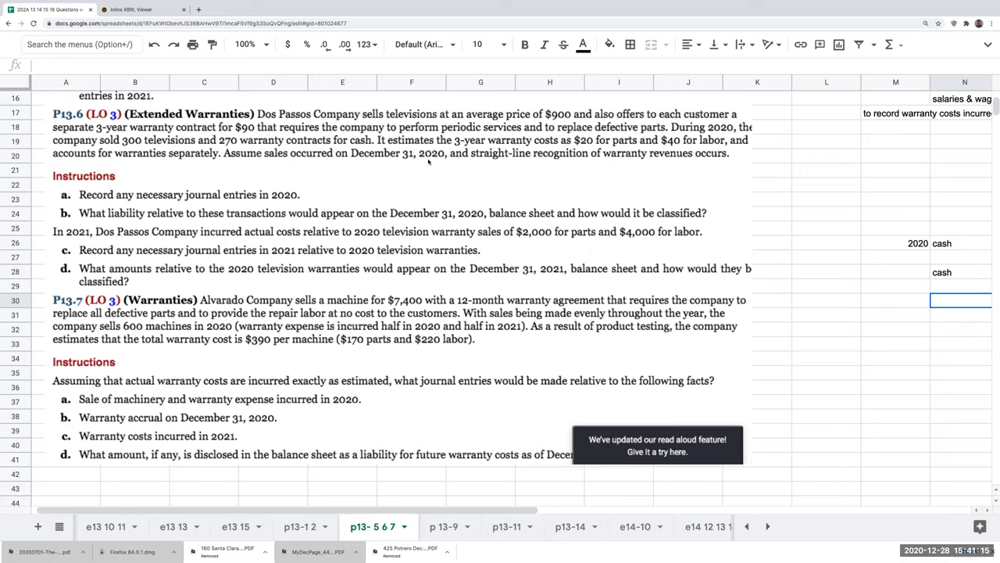
pyautogui.moveTo(793, 245)
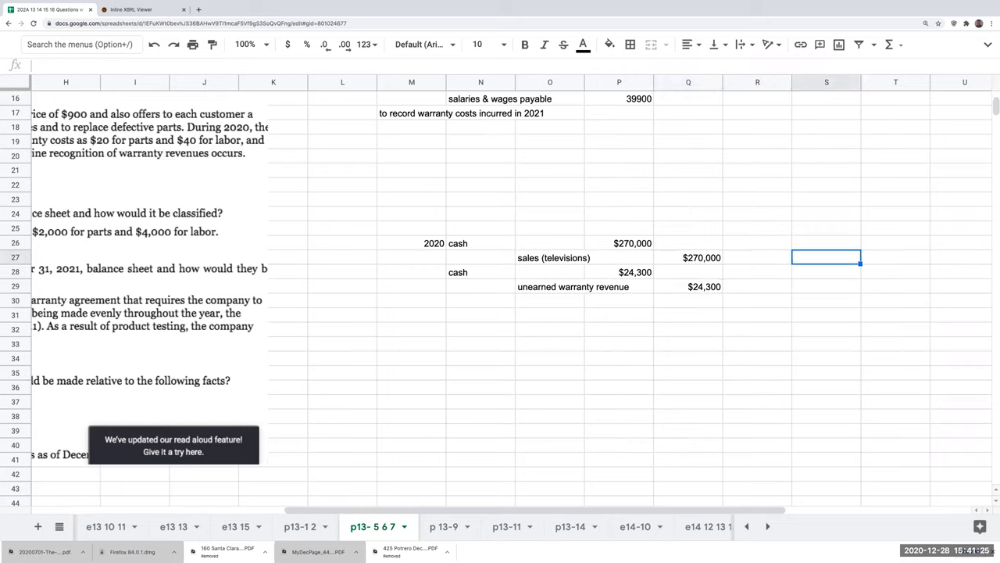
# Label current and non-current, compute the $8,100 current portion, and head the column 2020.
pyautogui.write('current')
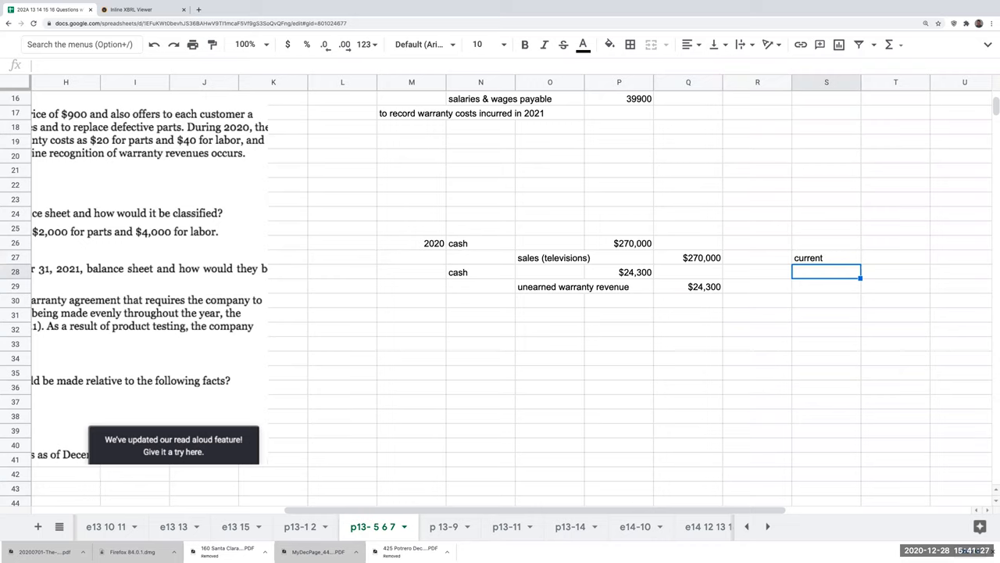
pyautogui.write('non-current')
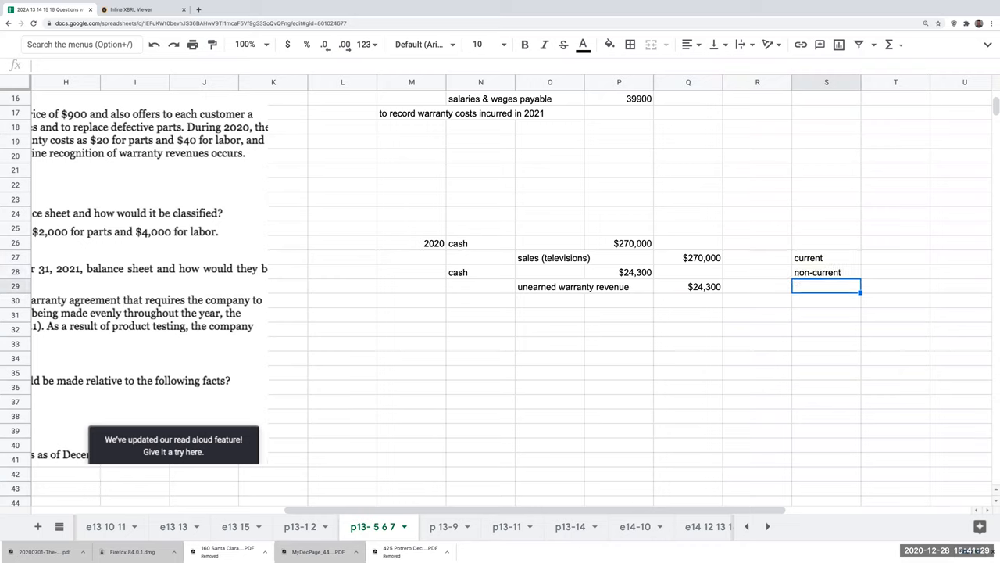
pyautogui.write('+P27')
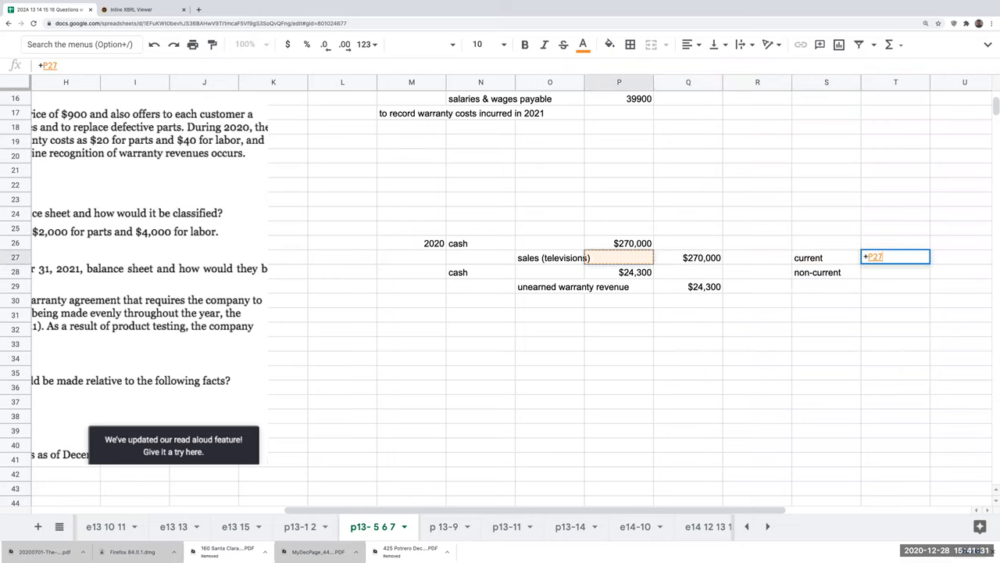
pyautogui.press('Enter')
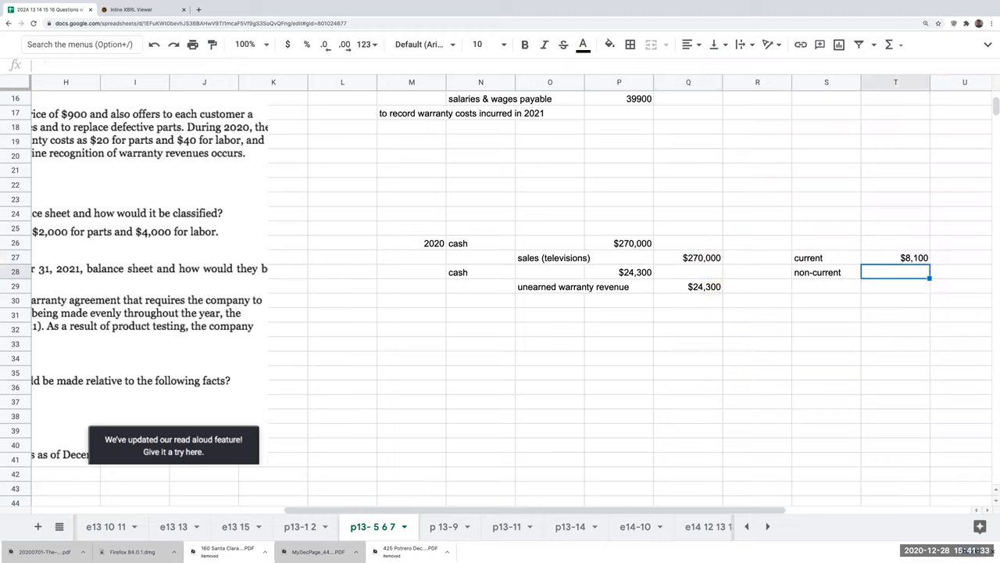
pyautogui.write('2020')
pyautogui.write('=Q29-T27')
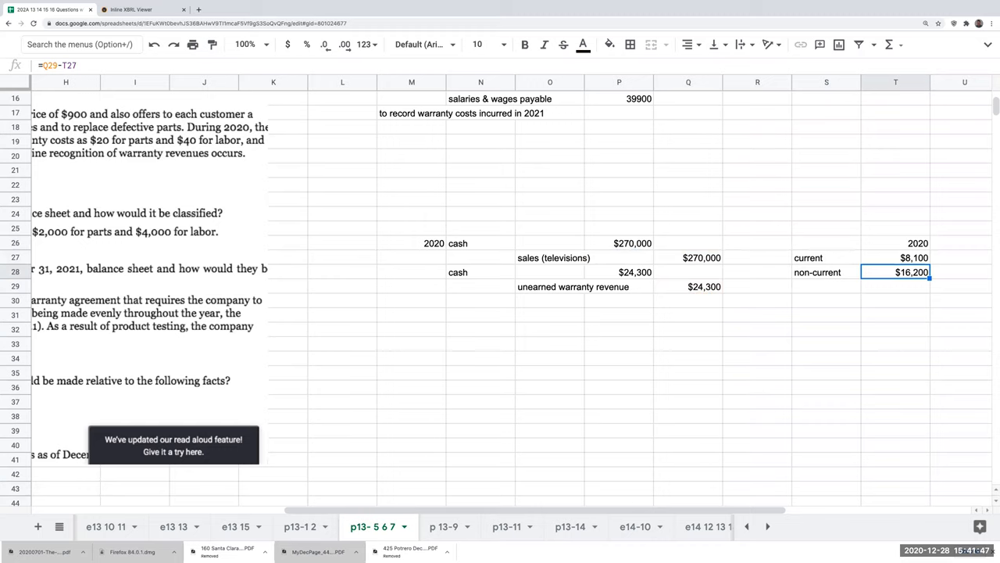
pyautogui.moveTo(763, 312)
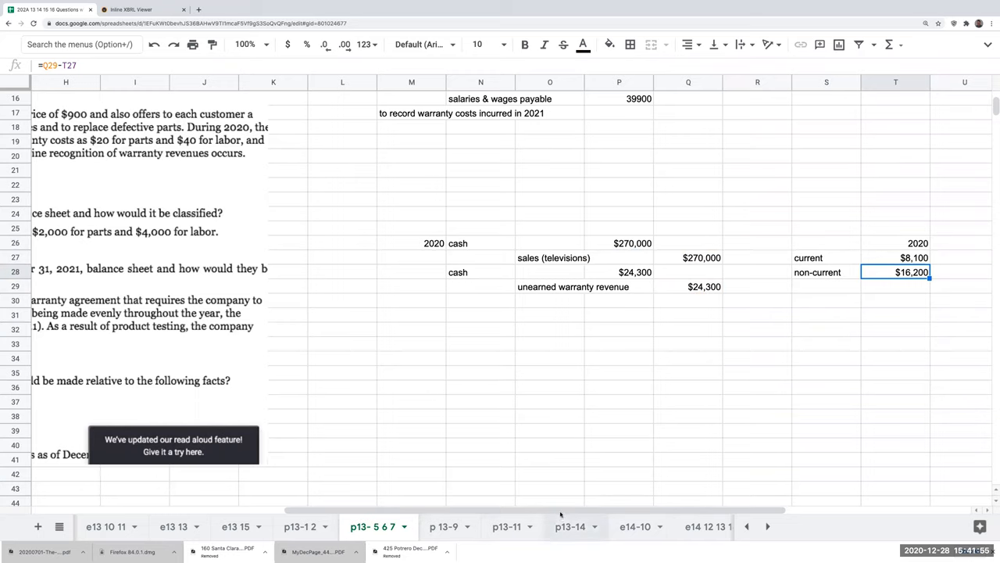
# Switch to the 'p13- 5 6 7' sheet and scroll left to the problem text.
pyautogui.click(569, 526)
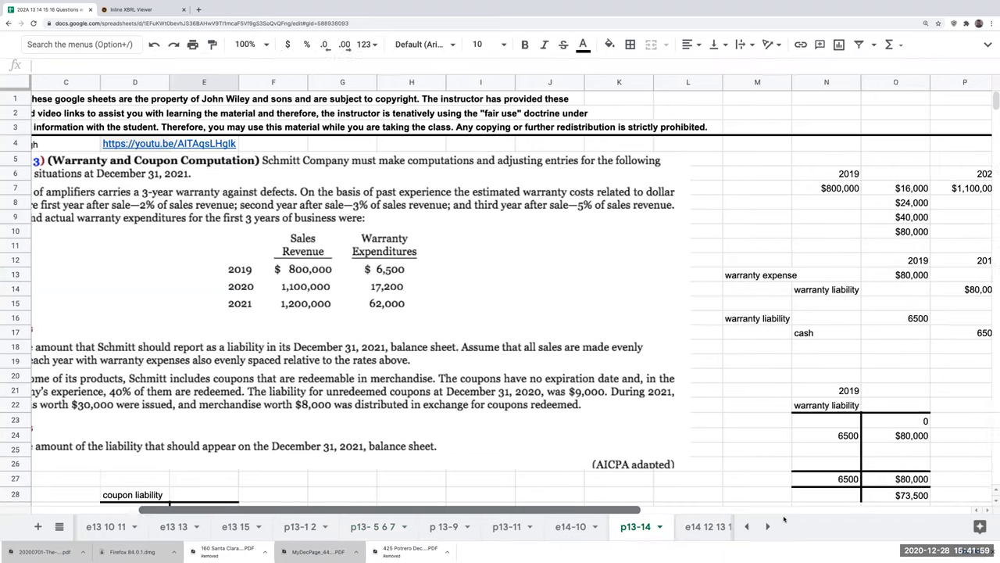
pyautogui.hscroll(3)
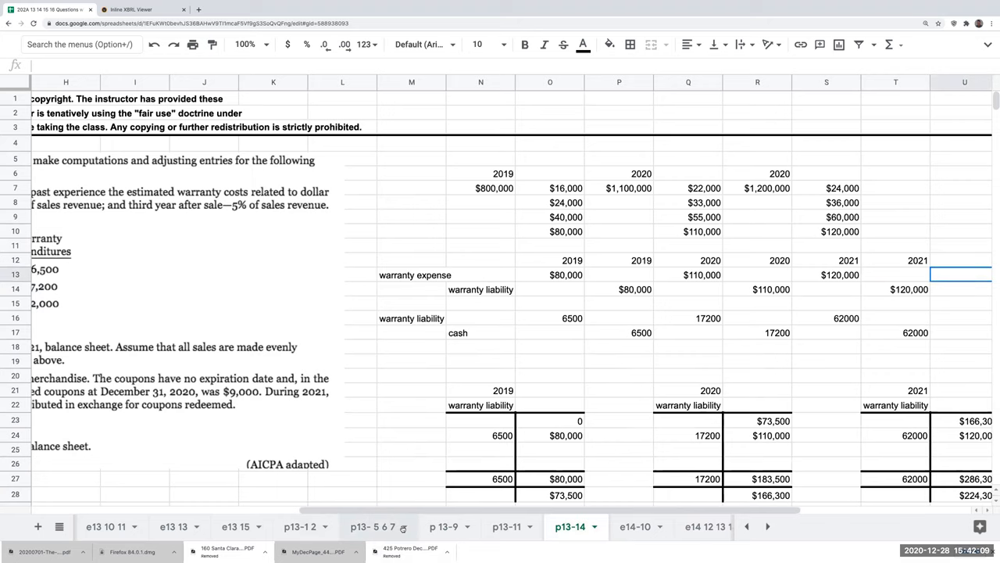
pyautogui.click(370, 526)
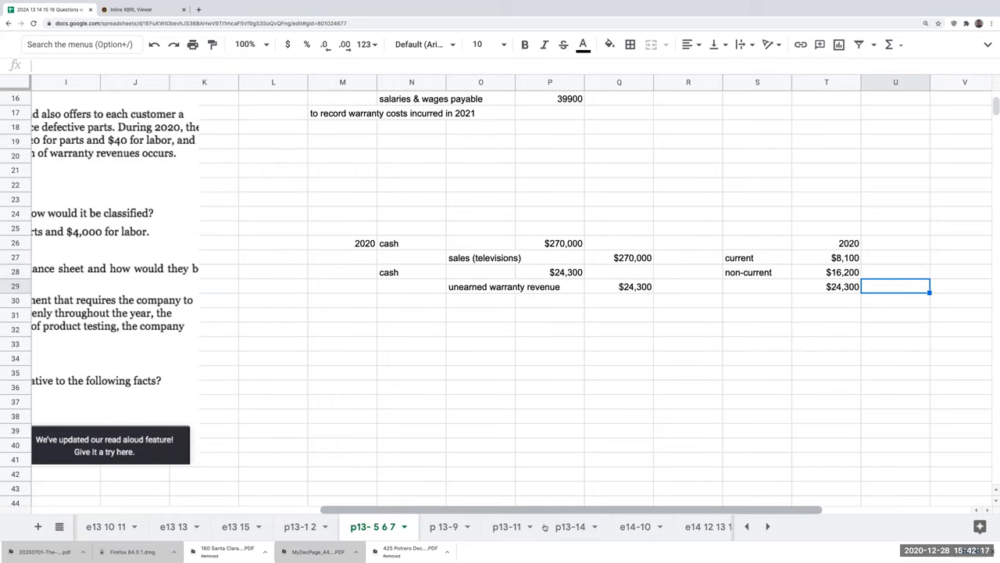
pyautogui.hscroll(-3)
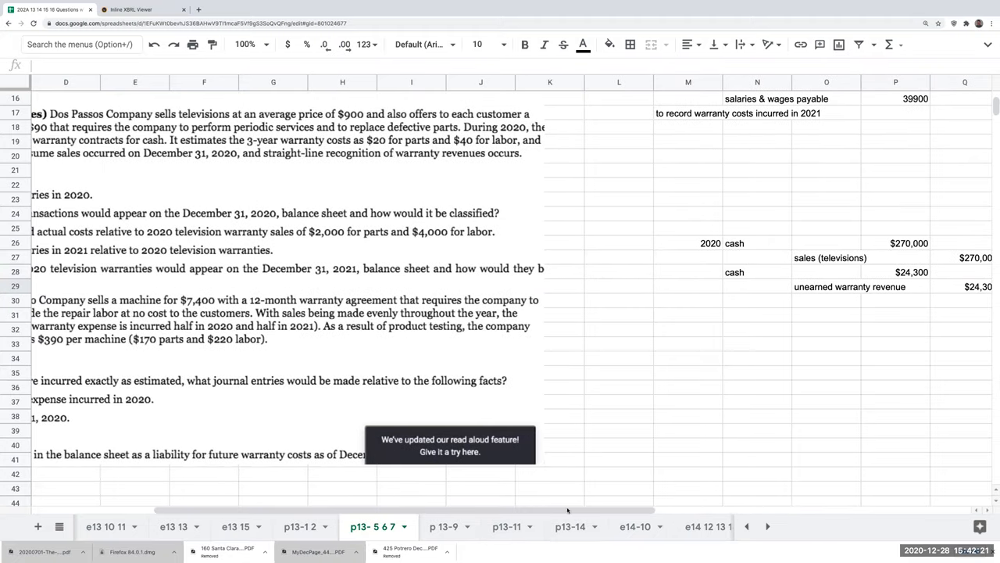
pyautogui.hscroll(-3)
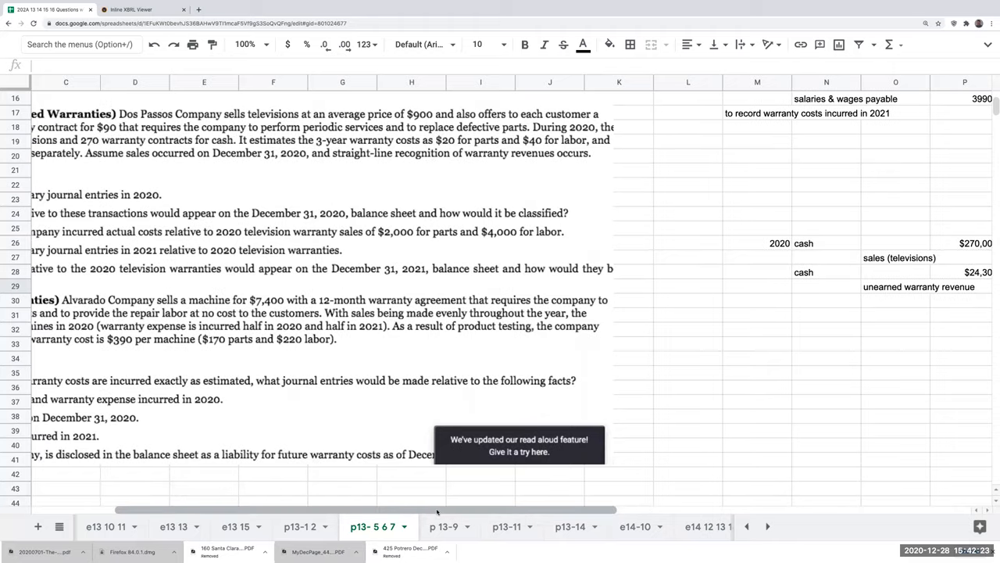
pyautogui.hscroll(-3)
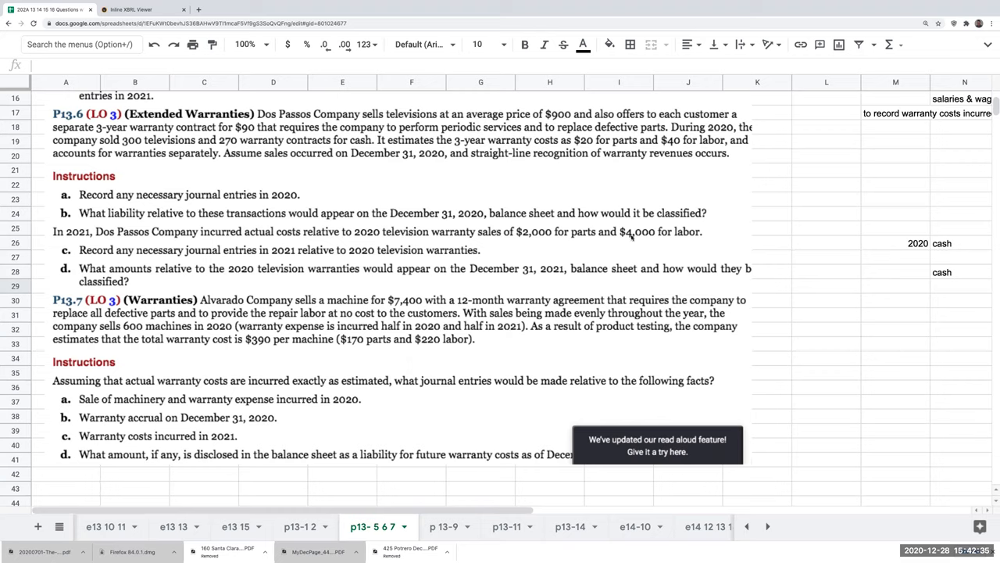
pyautogui.moveTo(727, 247)
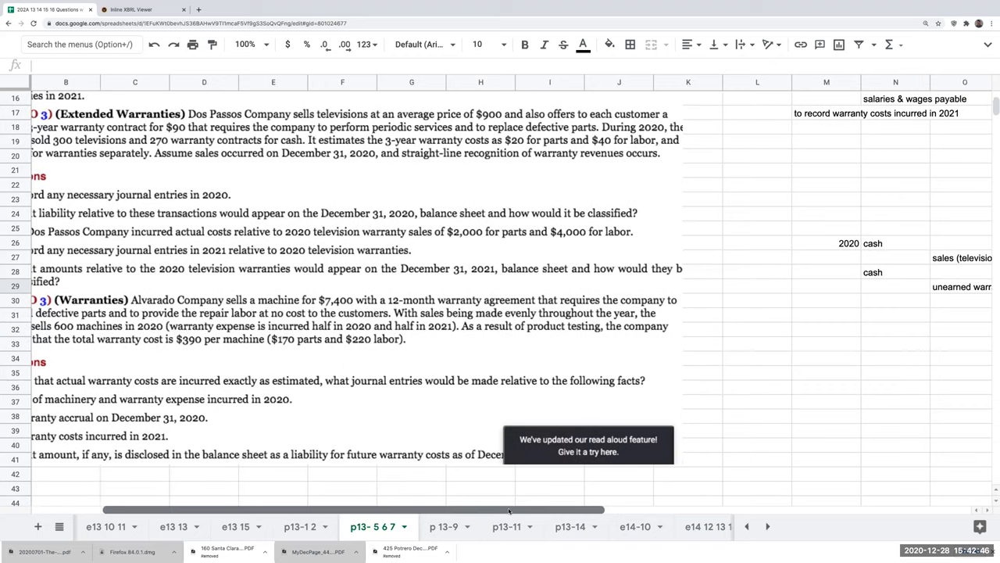
pyautogui.hscroll(3)
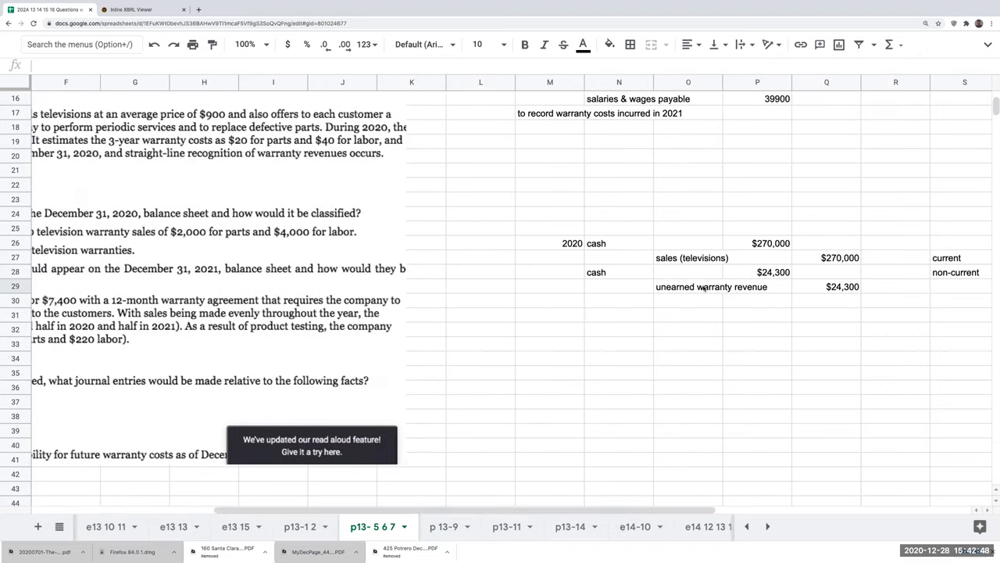
pyautogui.moveTo(662, 293)
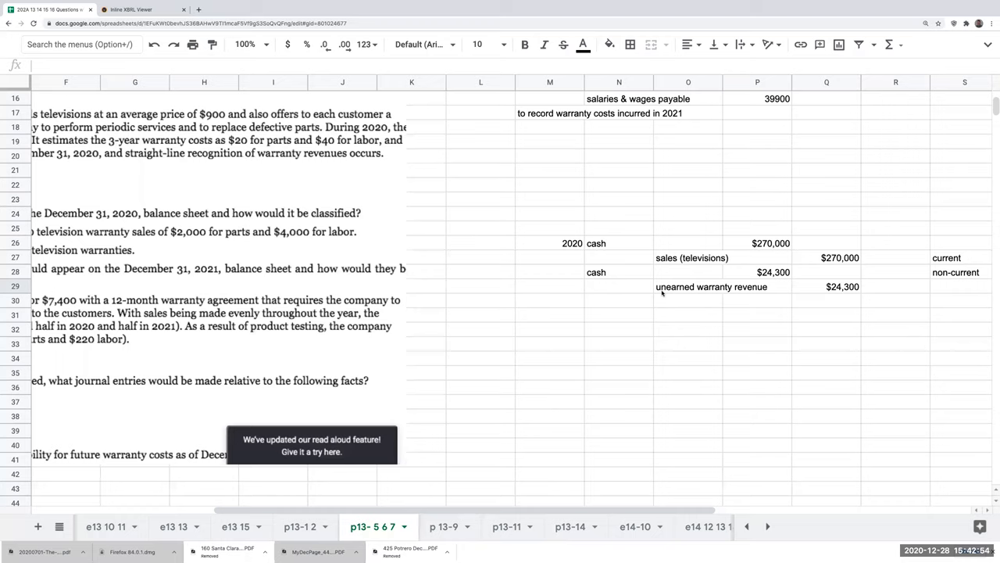
# Debit unearned warranty revenue $8,100 and credit warranty revenue $8,100.
pyautogui.click(619, 315)
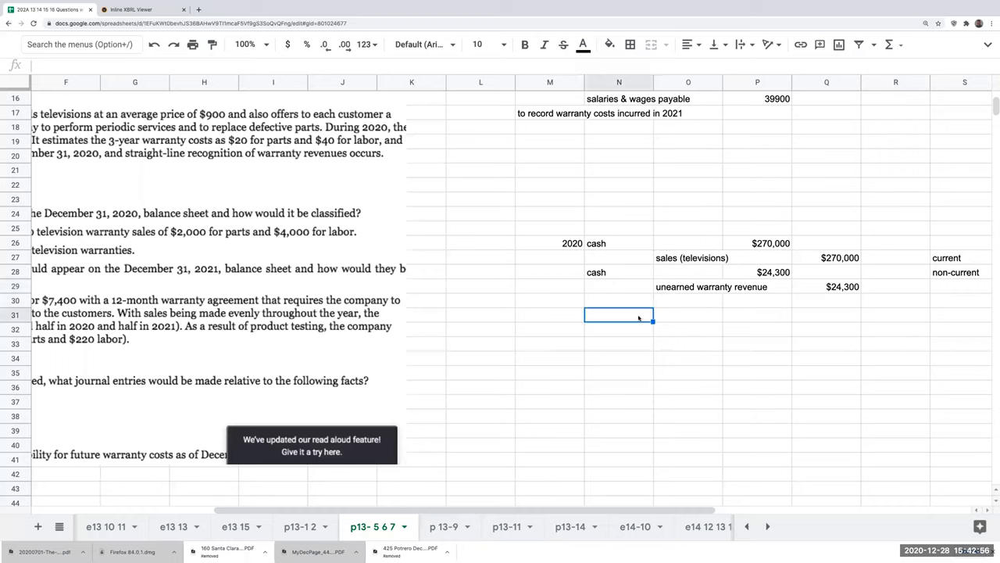
pyautogui.write('unearned warranty revenue')
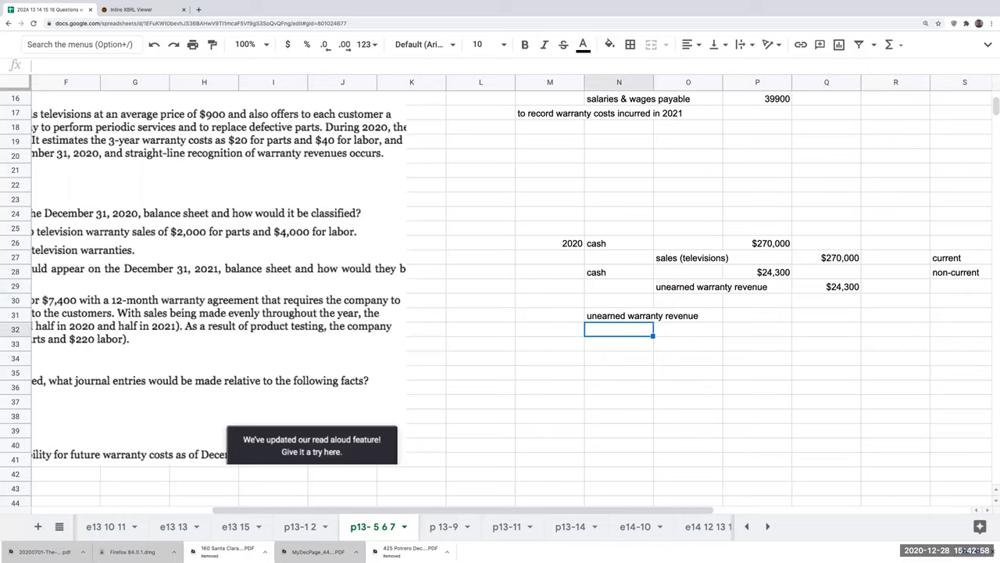
pyautogui.write('warran')
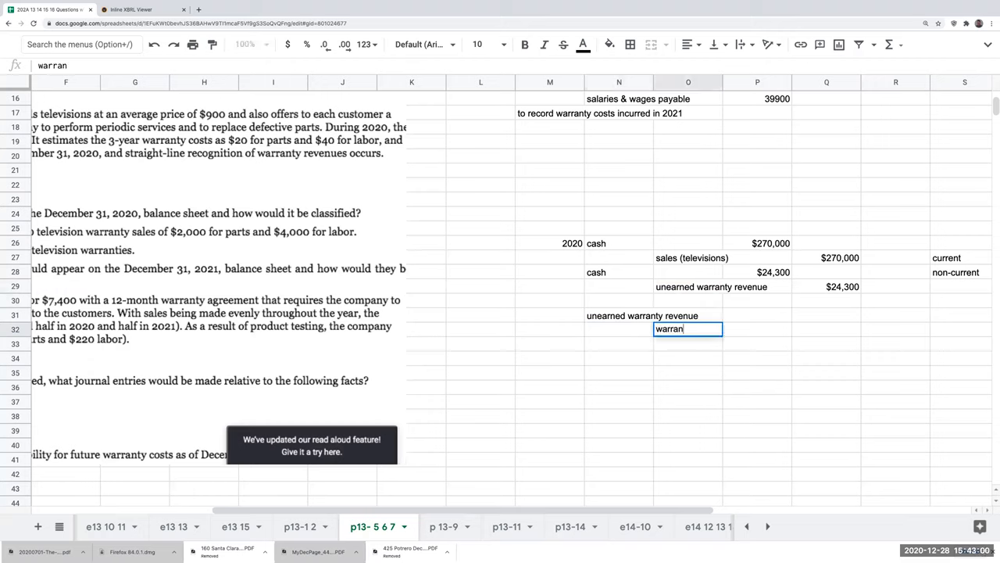
pyautogui.write('warranty revenue')
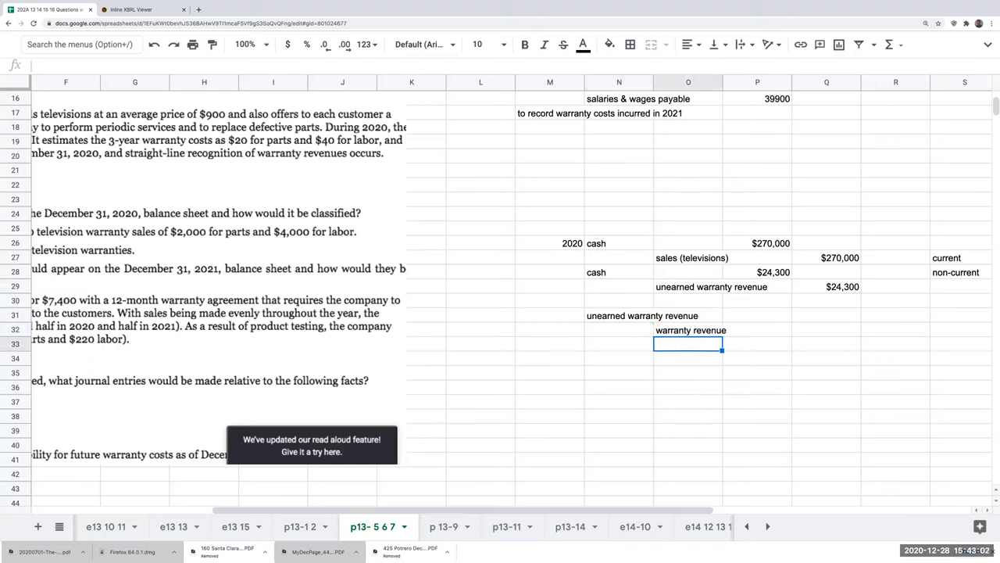
pyautogui.write('8100')
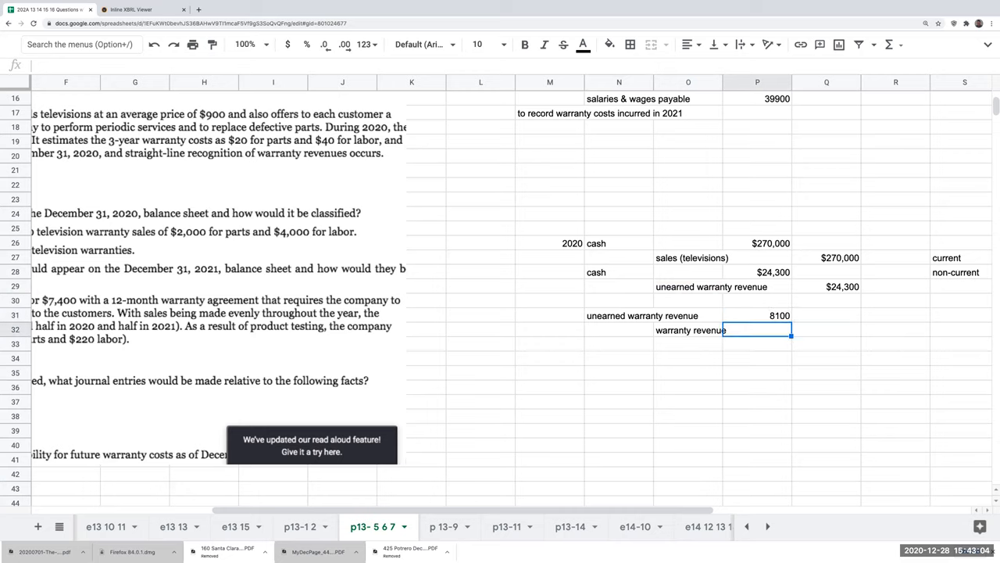
pyautogui.write('8100')
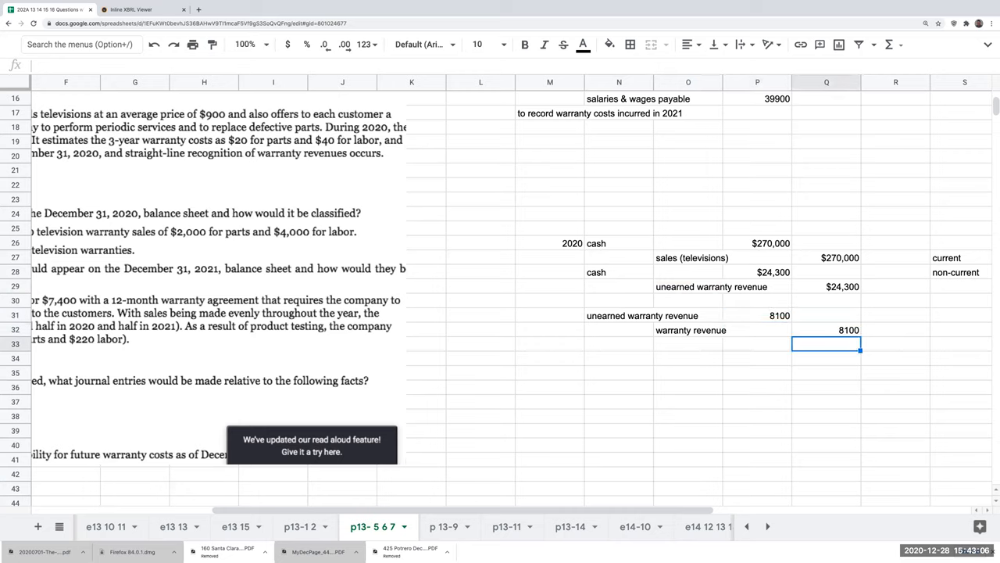
pyautogui.click(688, 330)
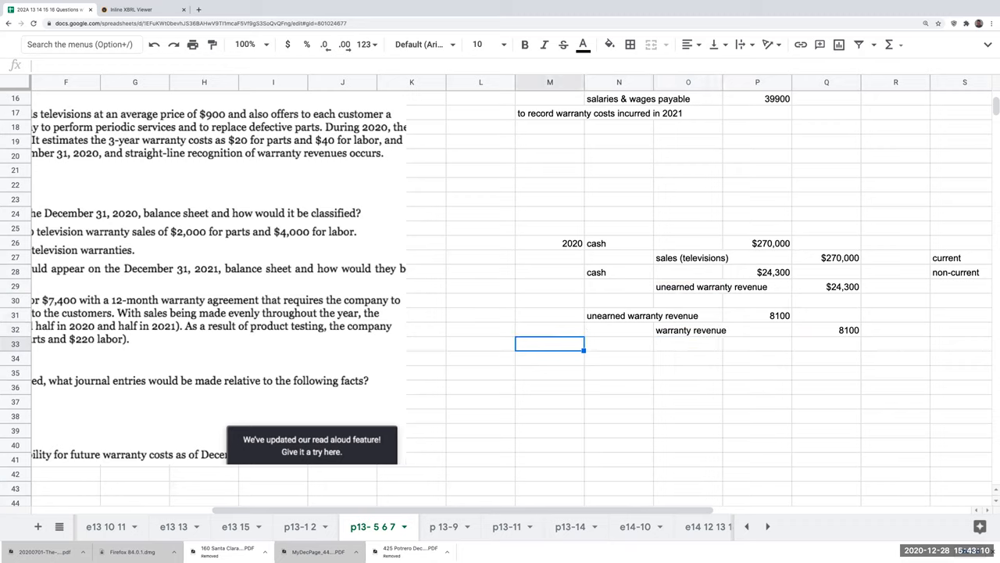
pyautogui.click(618, 358)
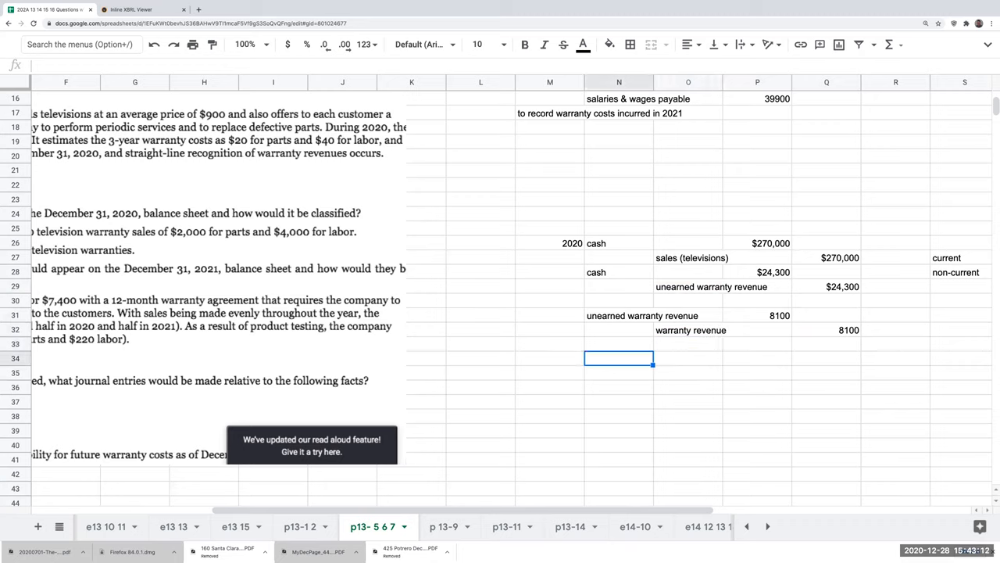
# Debit warranty expense $6,000, crediting inventory parts $2,000 and salaries & wages payable $4,000.
pyautogui.write('warranty expense')
pyautogui.click(757, 358)
pyautogui.write('+')
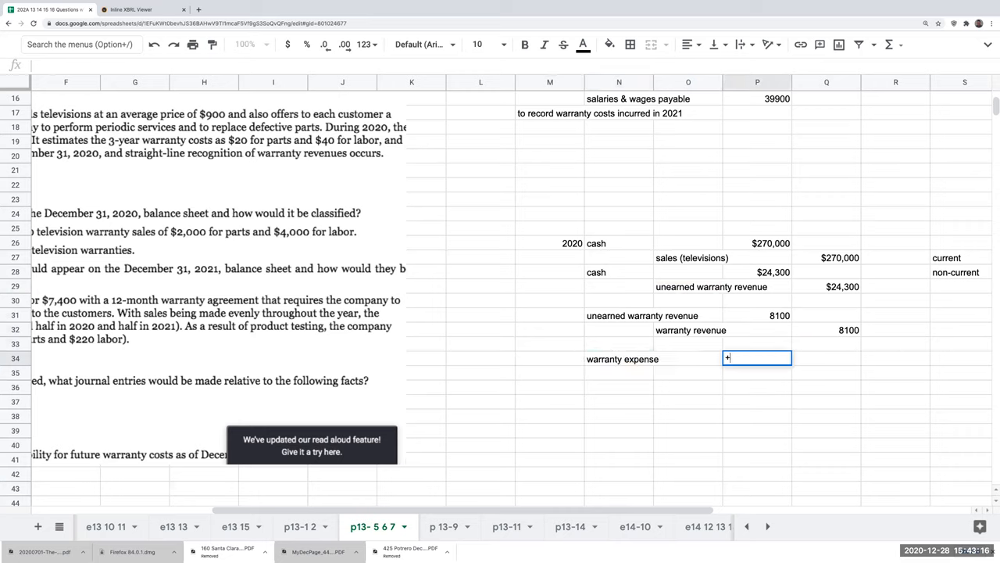
pyautogui.write('2000+')
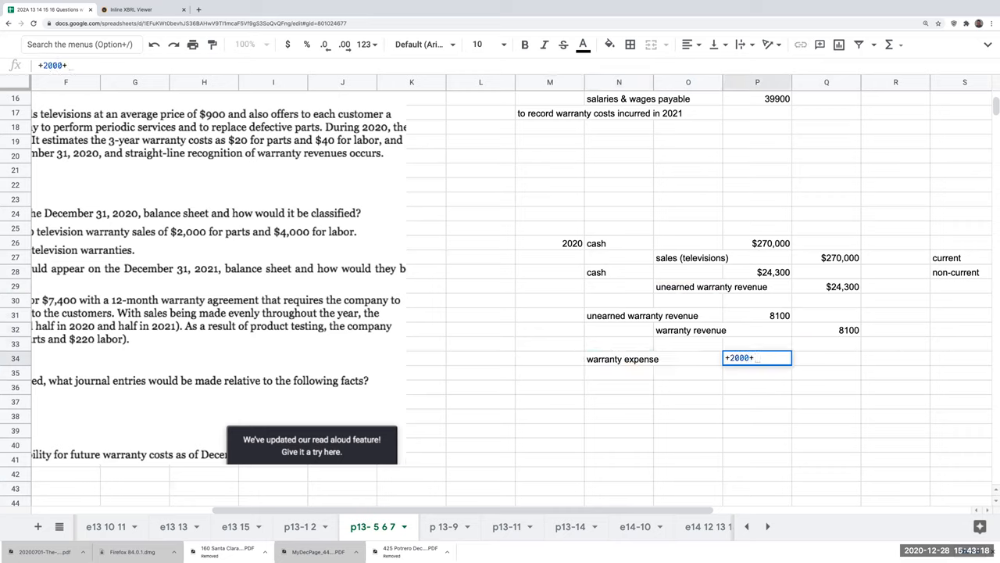
pyautogui.press('Enter')
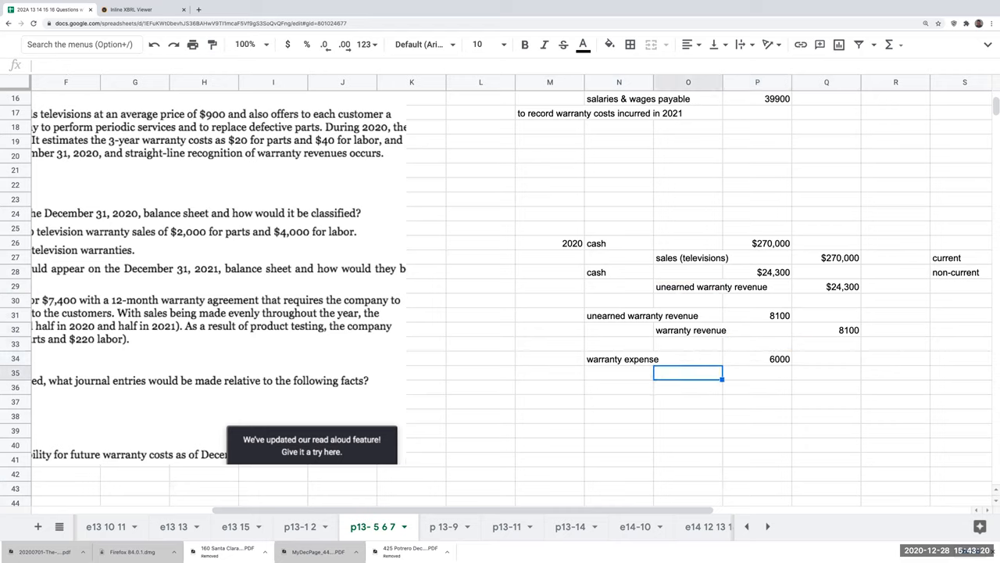
pyautogui.write('inventory parts')
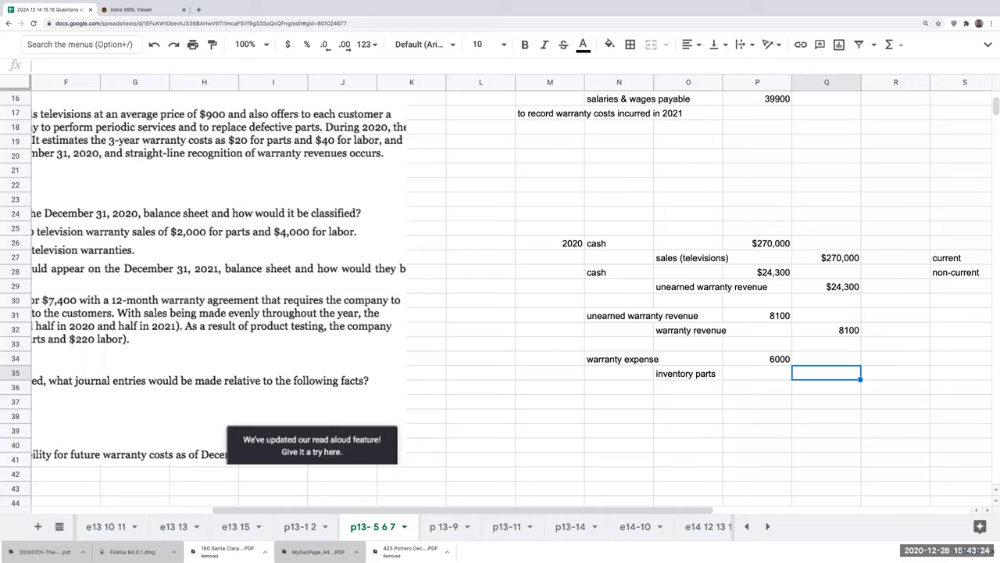
pyautogui.write('2000')
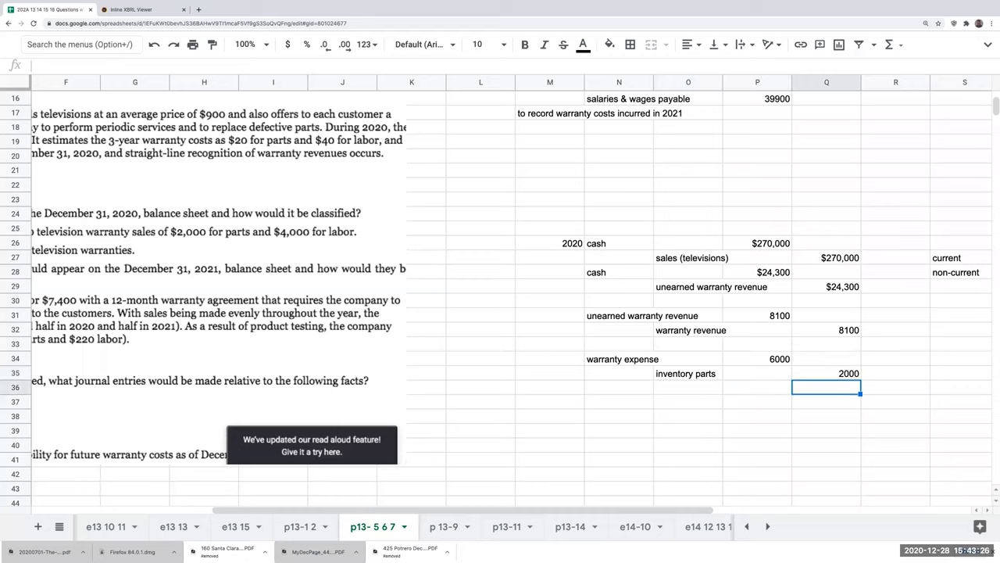
pyautogui.click(687, 387)
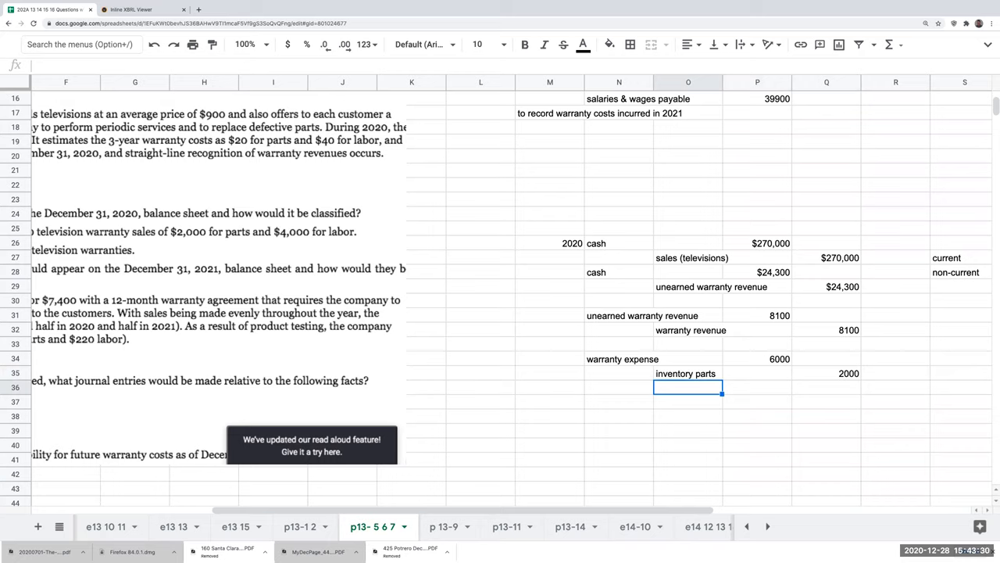
pyautogui.write('salaires &')
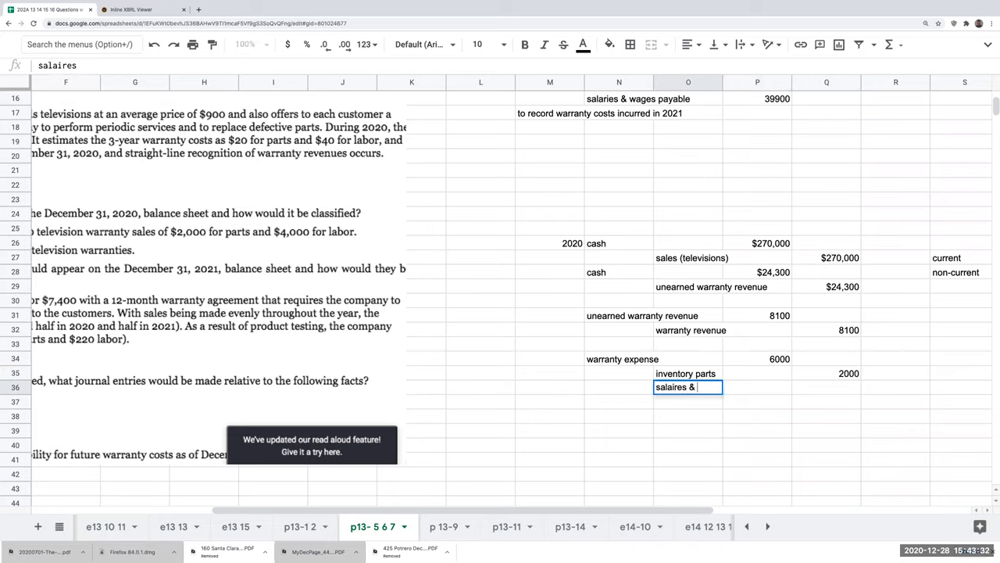
pyautogui.press('Enter')
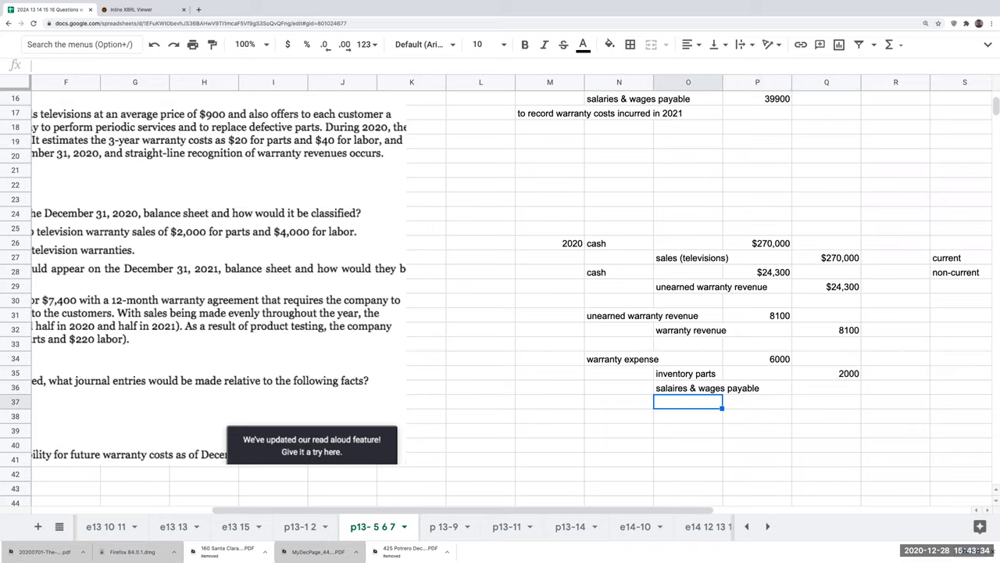
pyautogui.write('4000')
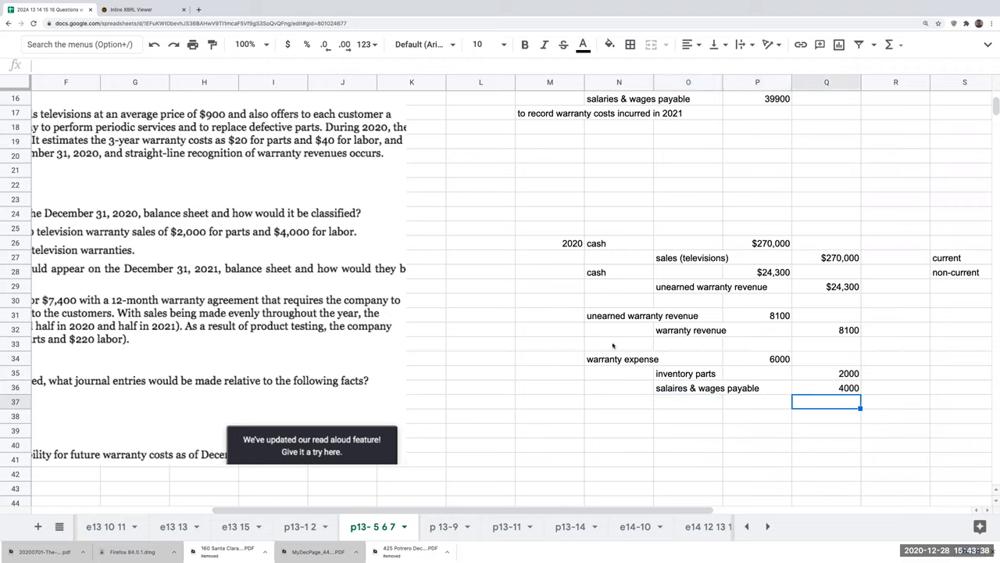
# Check the entry lines and formulas, then label the unearned revenue entry 2021 in M31.
pyautogui.click(619, 359)
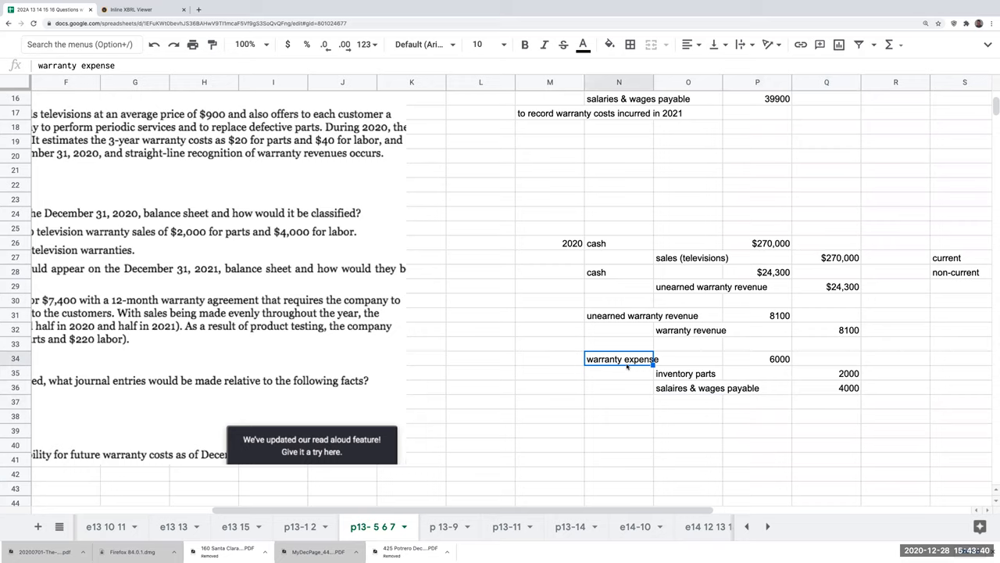
pyautogui.moveTo(665, 374)
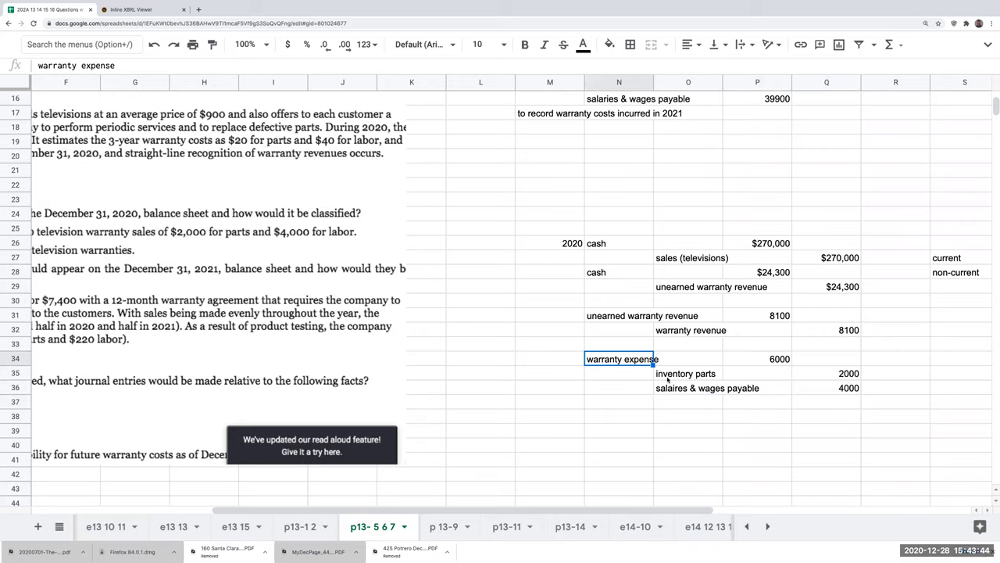
pyautogui.click(687, 373)
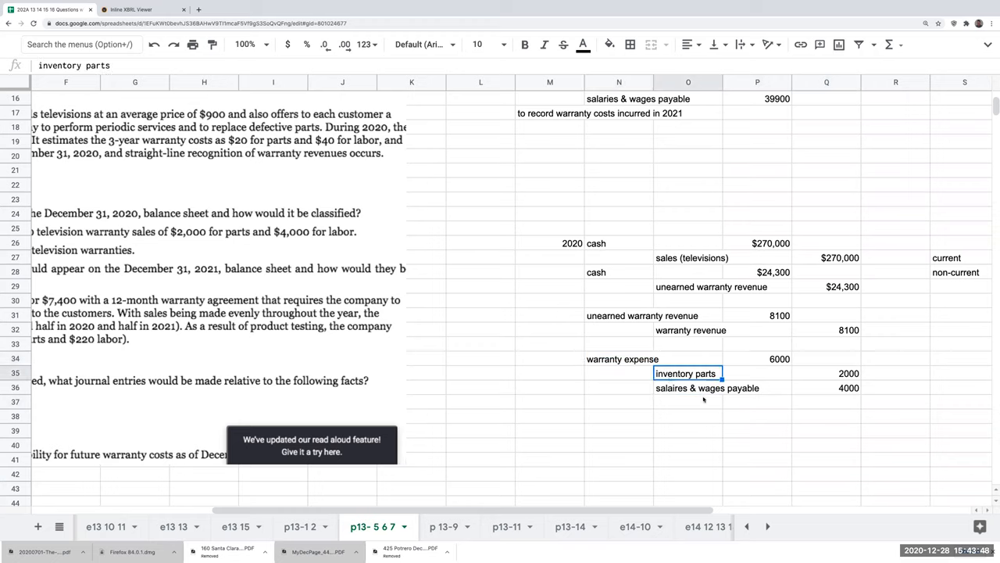
pyautogui.click(617, 373)
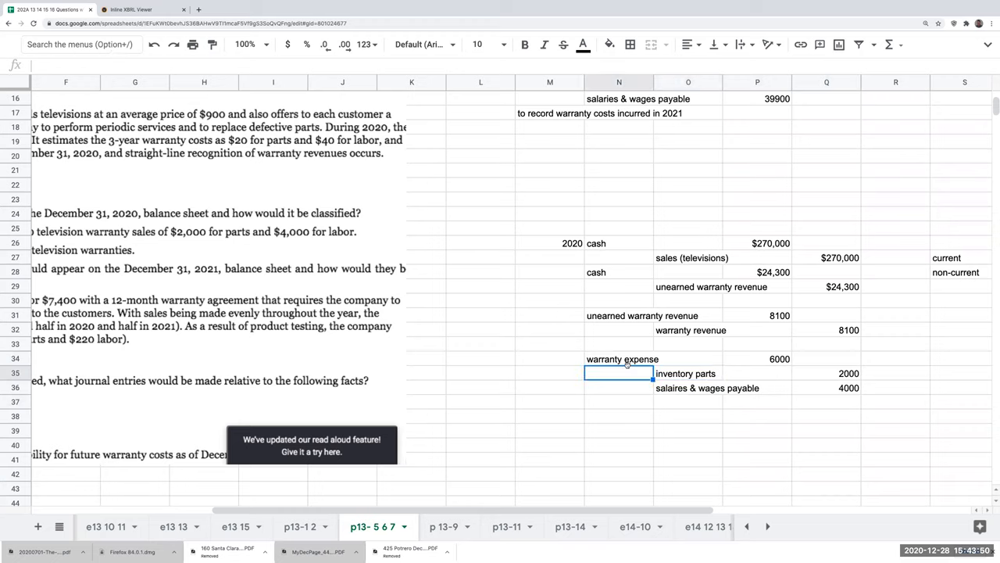
pyautogui.click(619, 359)
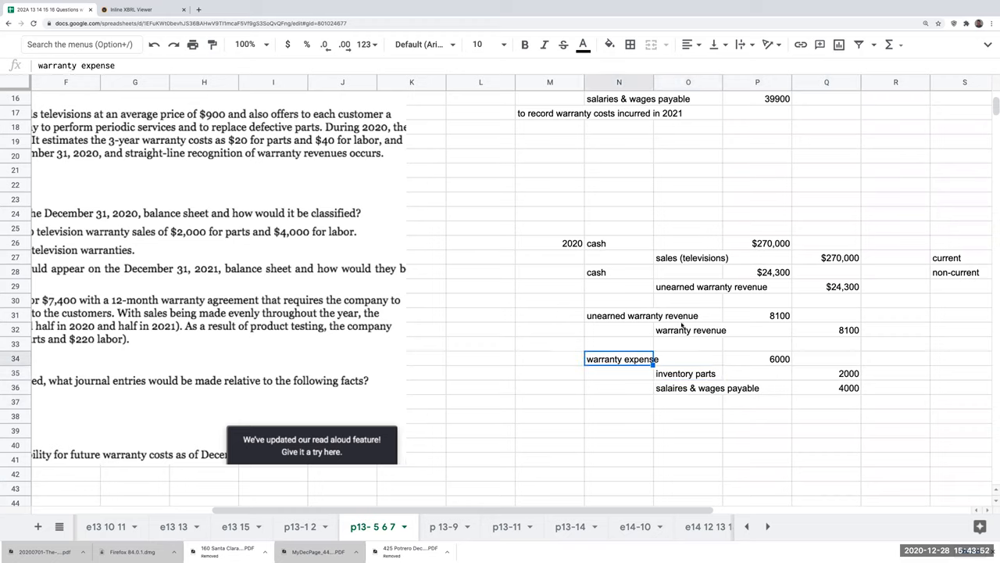
pyautogui.click(690, 329)
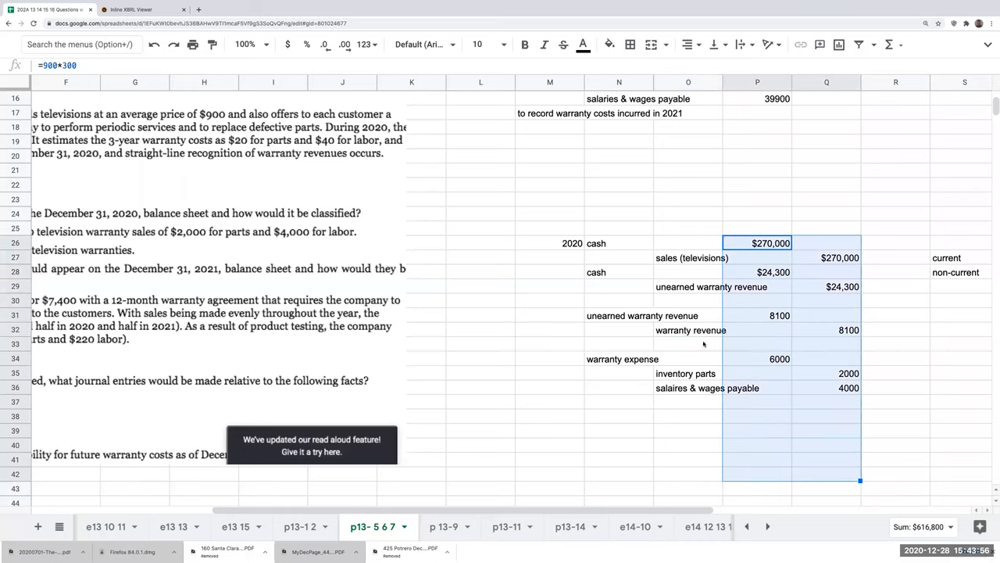
pyautogui.click(549, 315)
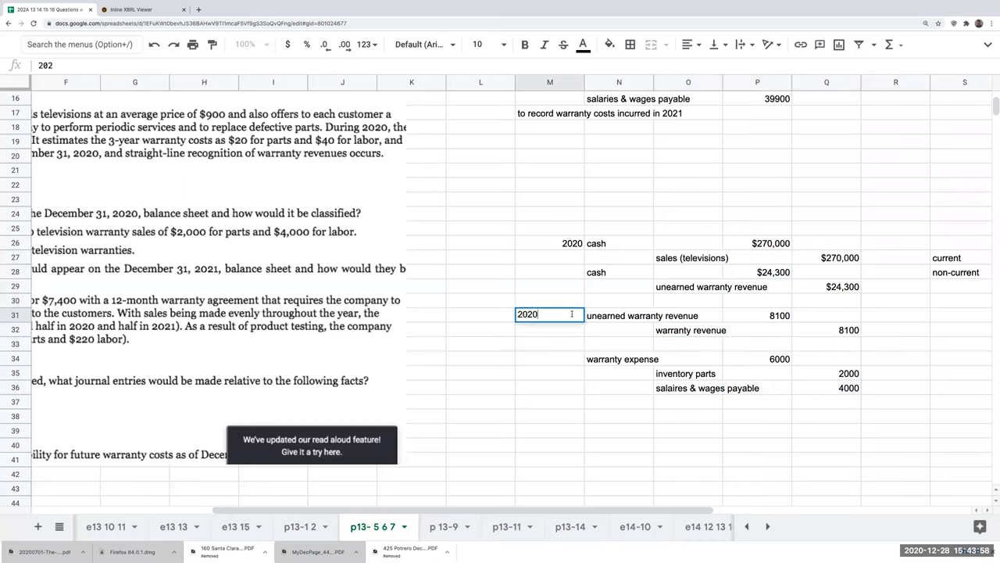
pyautogui.write('2021')
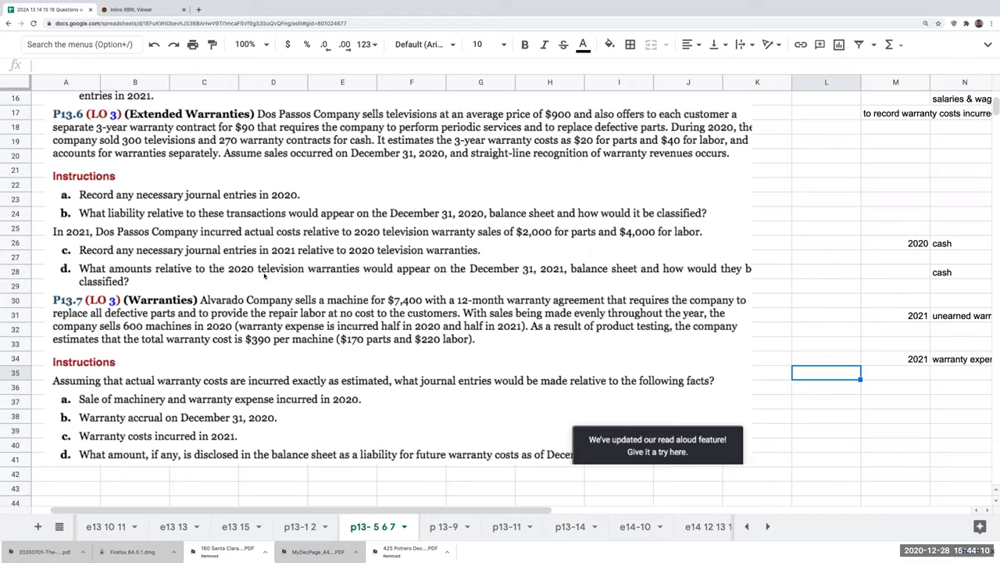
pyautogui.moveTo(370, 283)
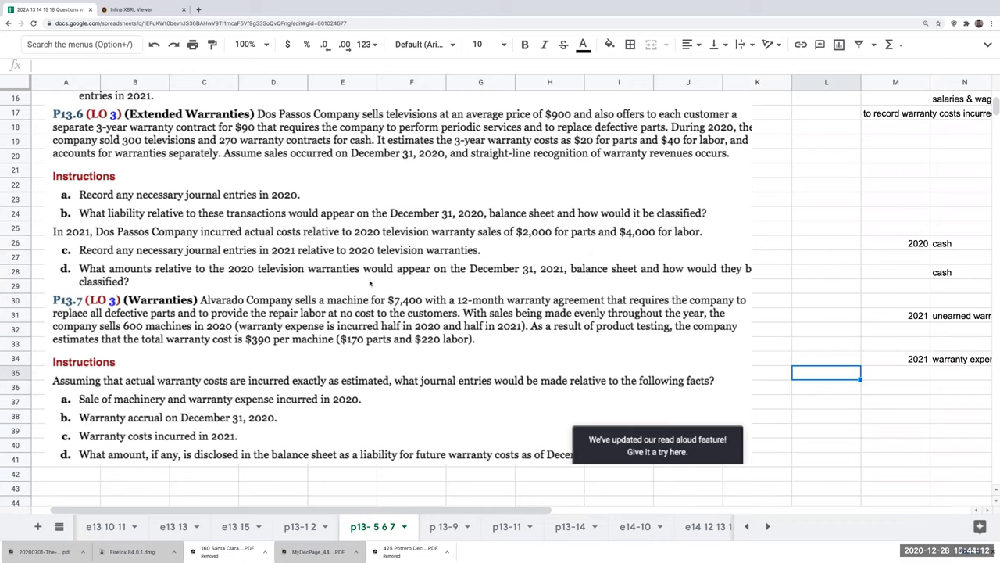
pyautogui.moveTo(639, 281)
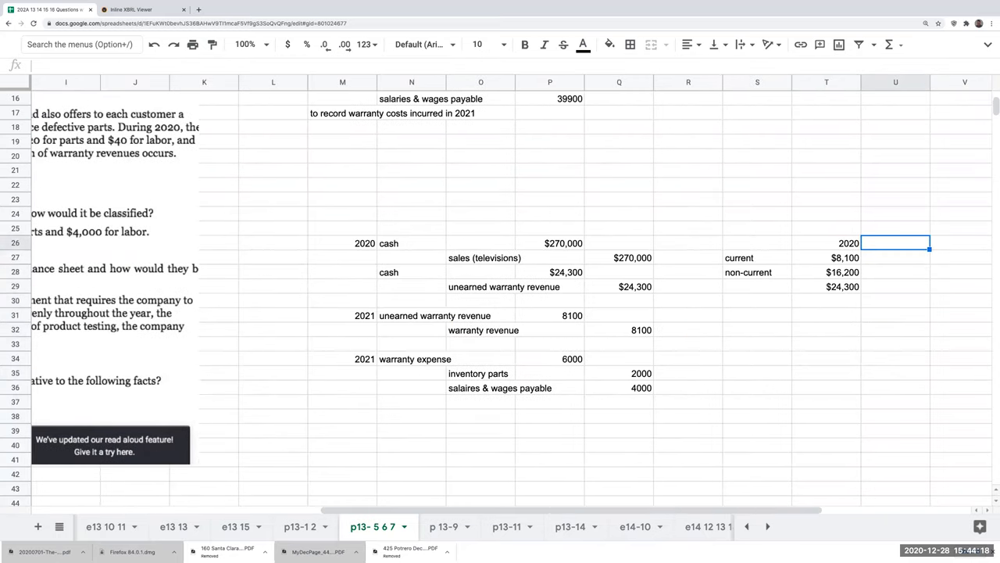
# Head column U 2021 and draw a bordered T-account titled unearned warranty revenue.
pyautogui.write('2021')
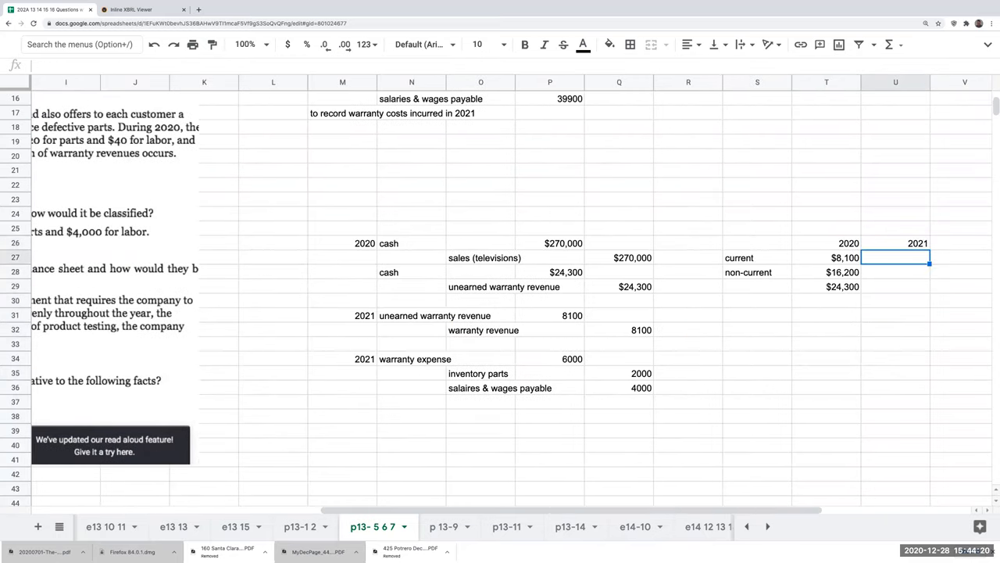
pyautogui.click(826, 344)
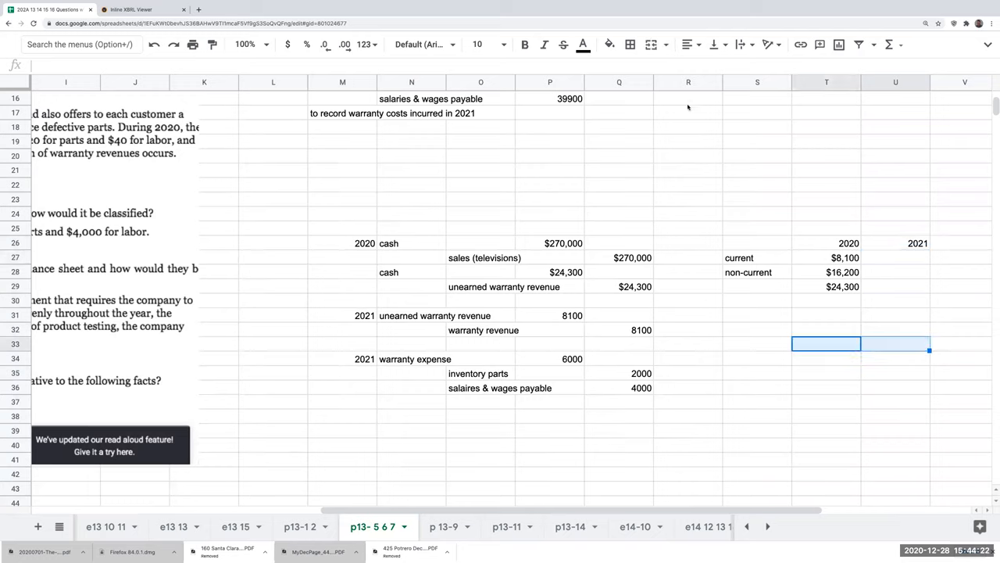
pyautogui.click(634, 44)
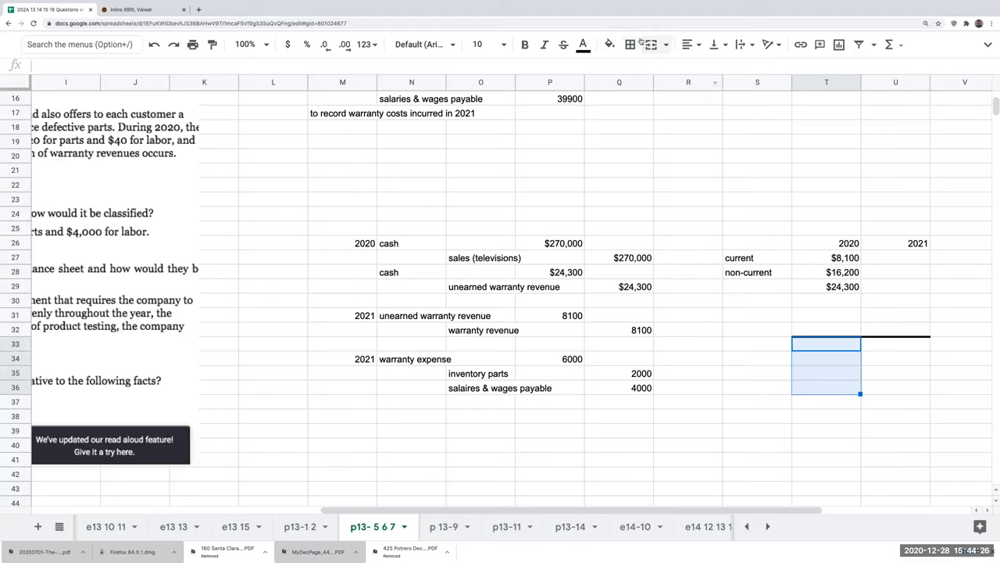
pyautogui.click(633, 45)
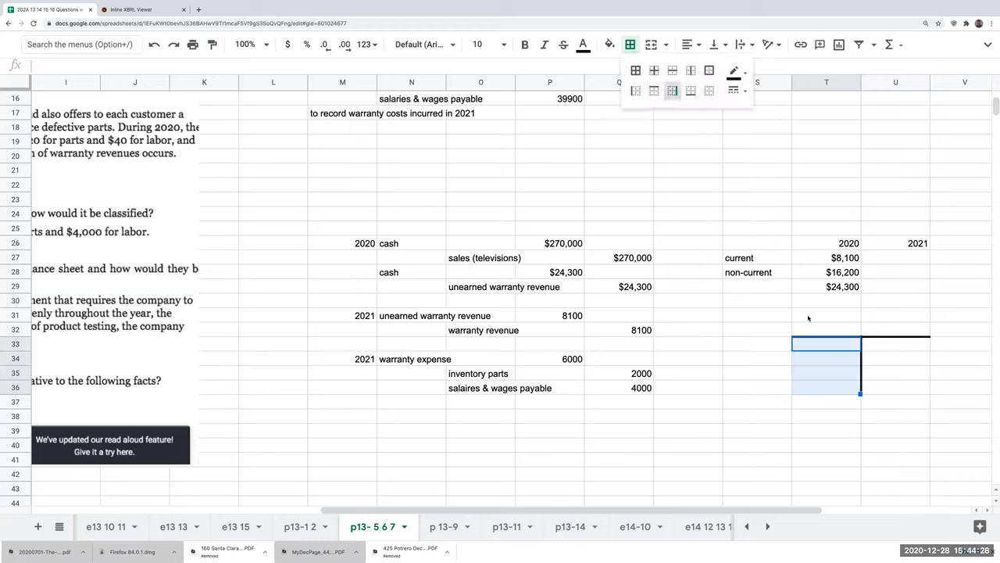
pyautogui.write('unearned')
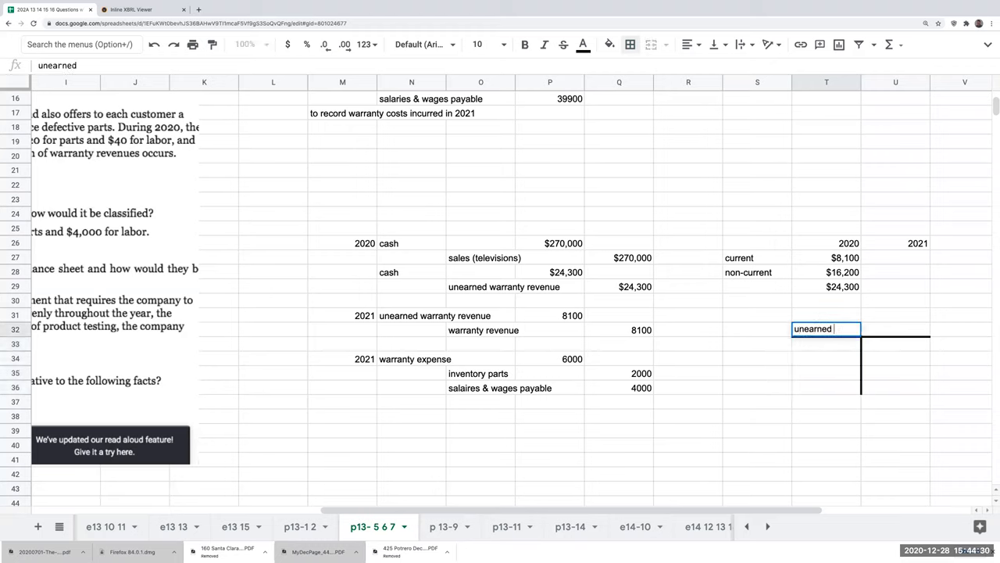
pyautogui.write('warrn')
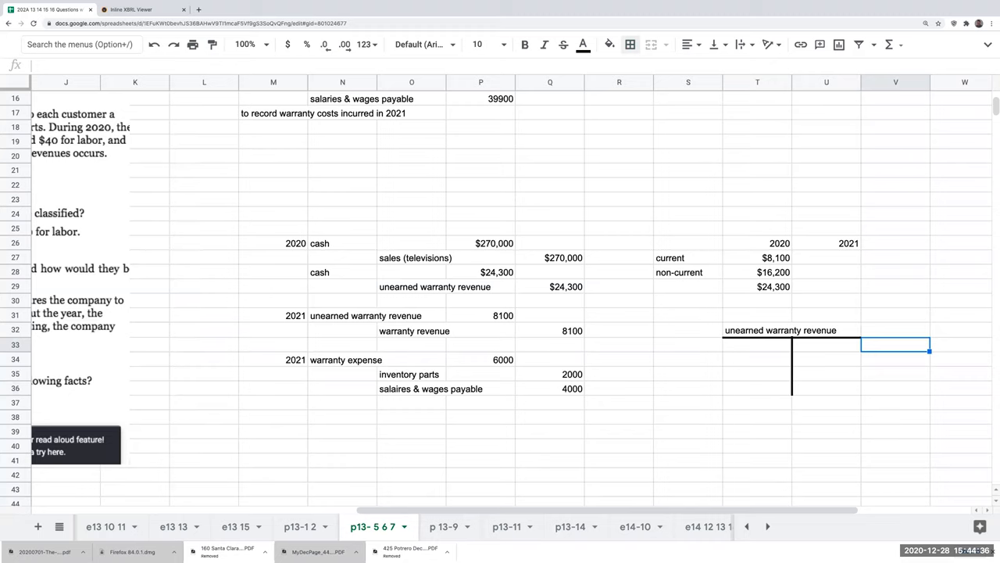
# Post 1/1/21 $24,300, the $8,100 debit, and a ruled $16,200 ending balance.
pyautogui.write('1')
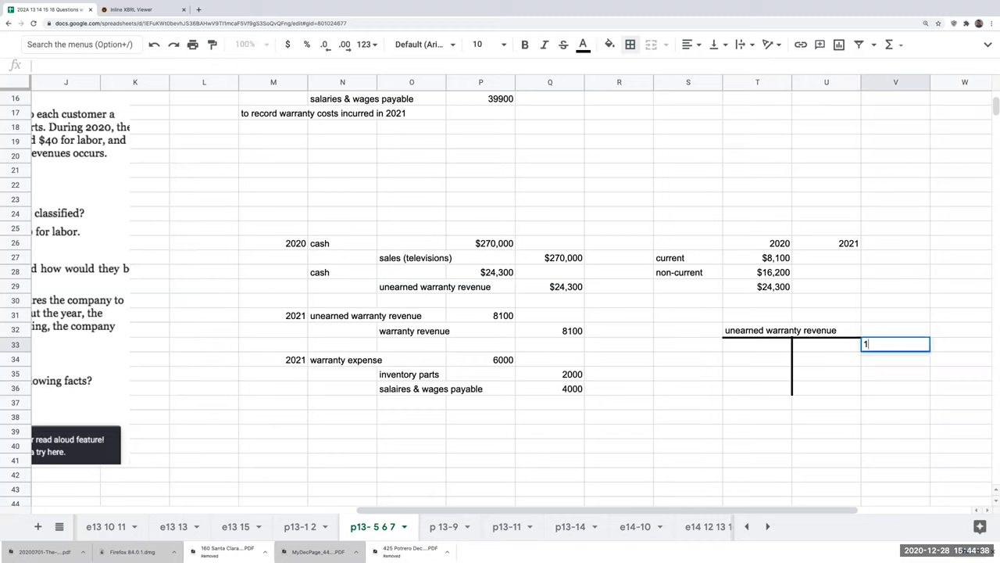
pyautogui.write('/1')
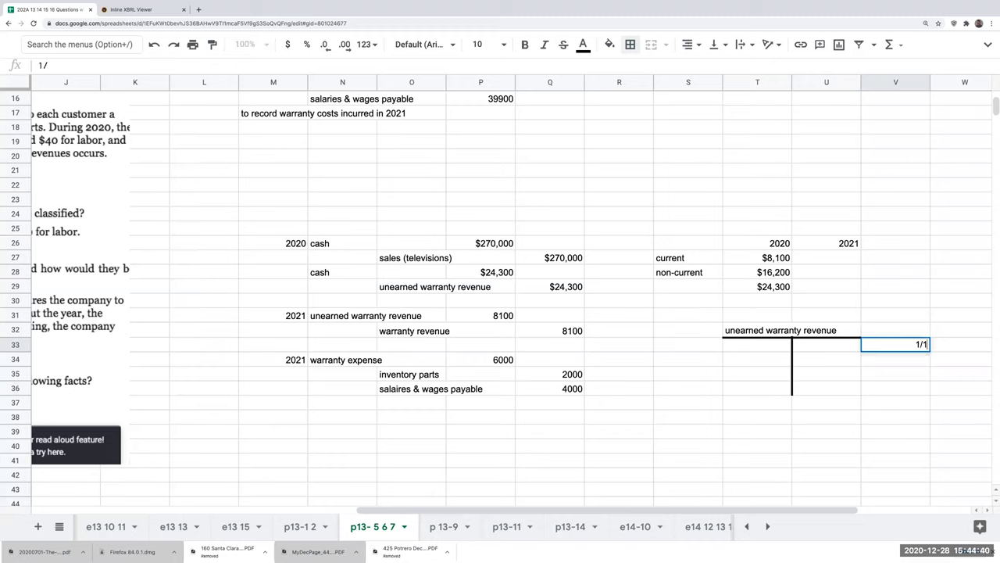
pyautogui.write('+R33')
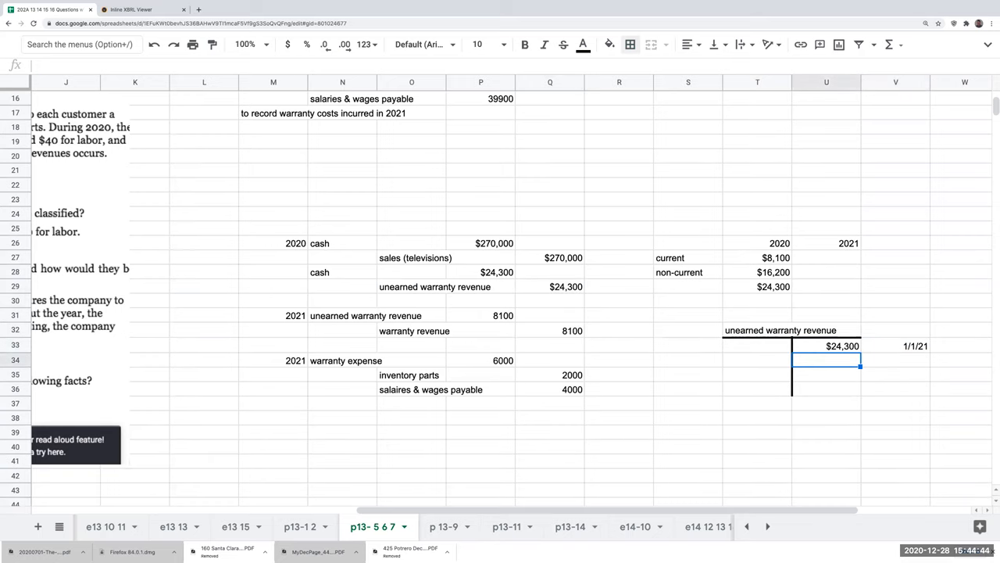
pyautogui.write('+O34')
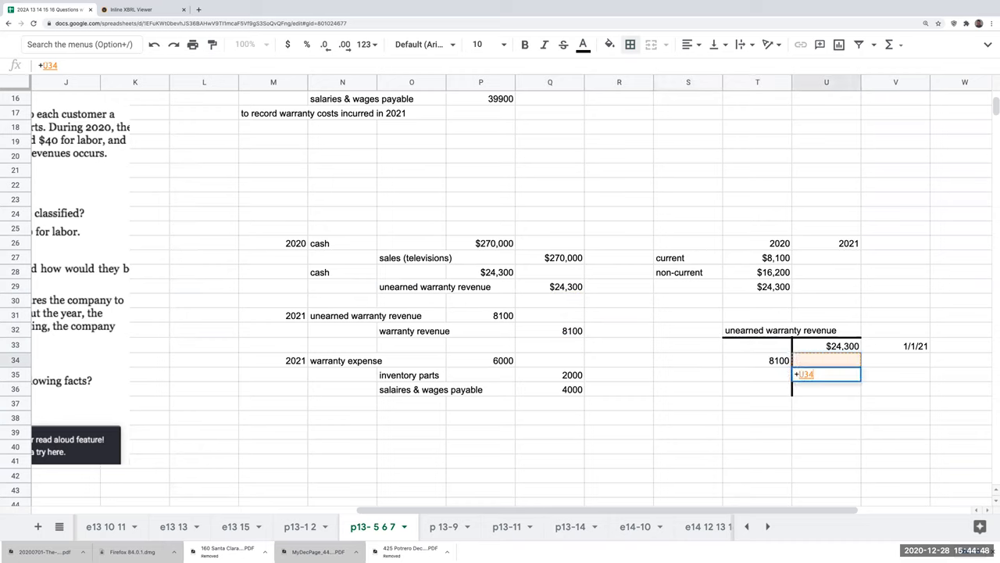
pyautogui.press('Enter')
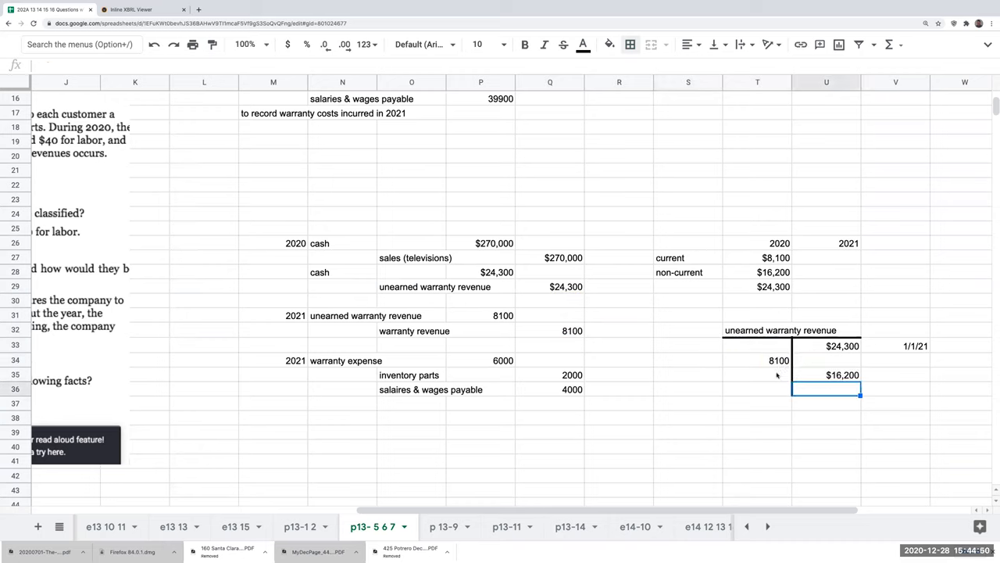
pyautogui.click(636, 43)
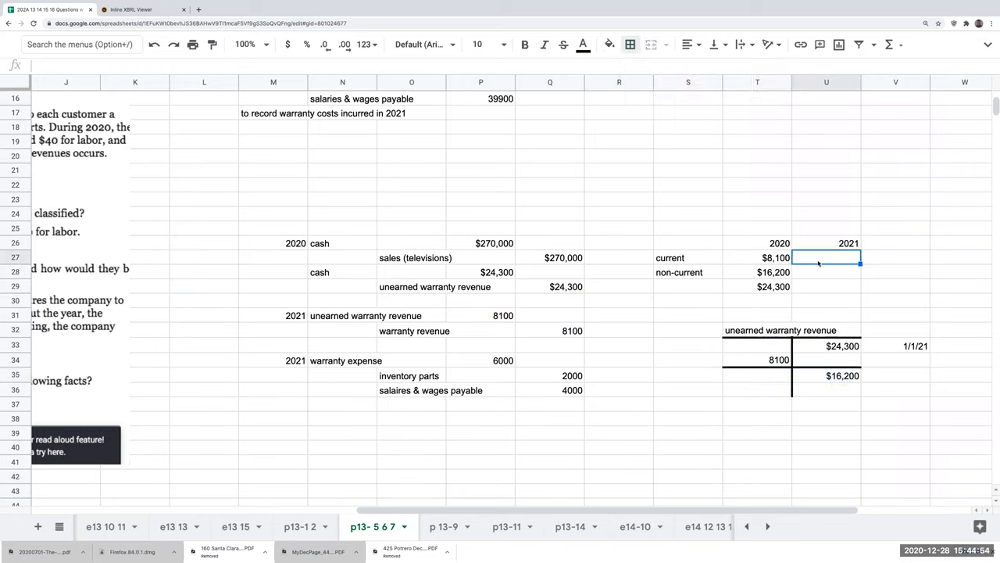
# Enter $8,100, $8,100 and $16,200 in U27:U29 and format them as currency.
pyautogui.write('8')
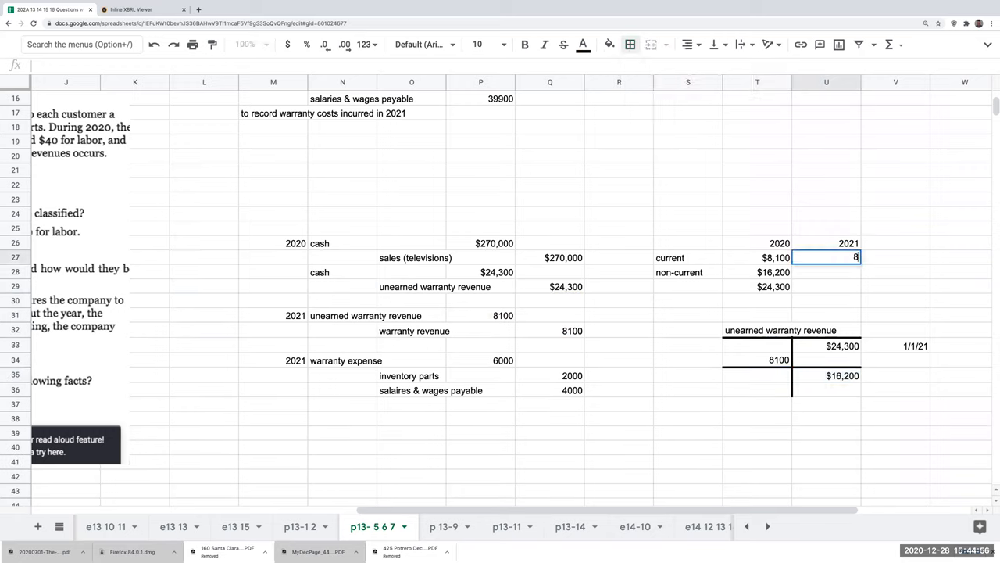
pyautogui.write('1\\')
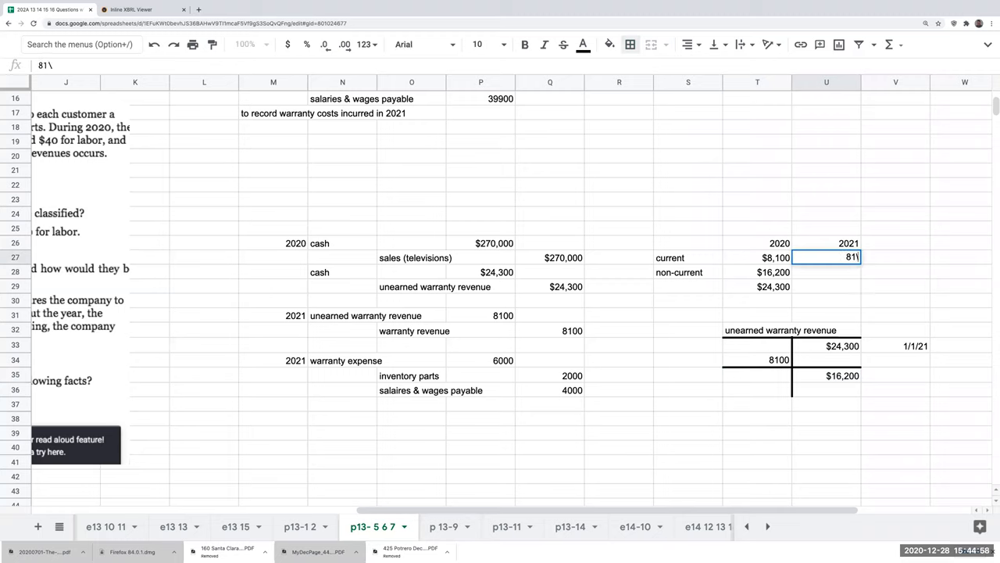
pyautogui.press('Enter')
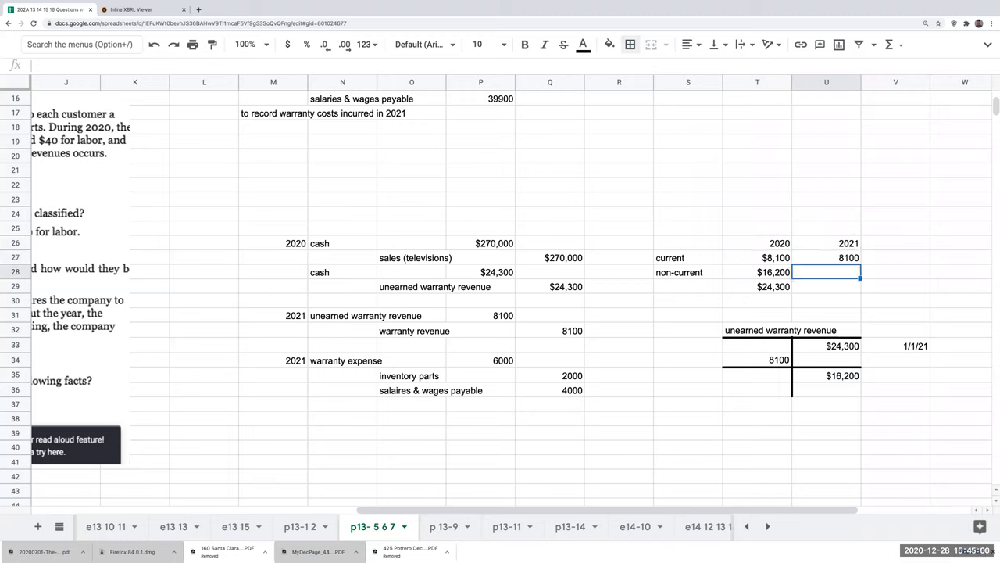
pyautogui.write('8100')
pyautogui.click(827, 287)
pyautogui.write('16200')
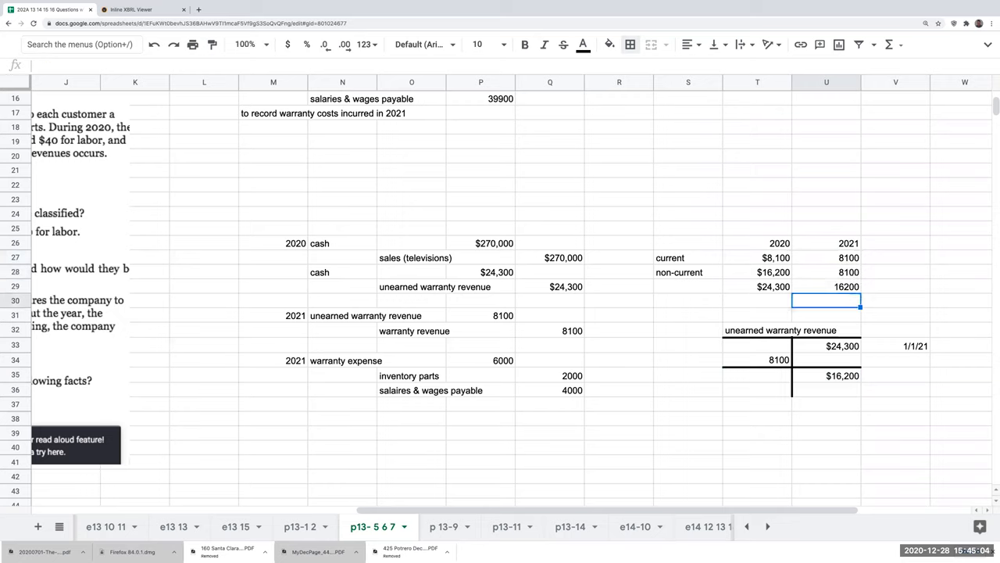
pyautogui.moveTo(826, 257); pyautogui.dragTo(825, 286)
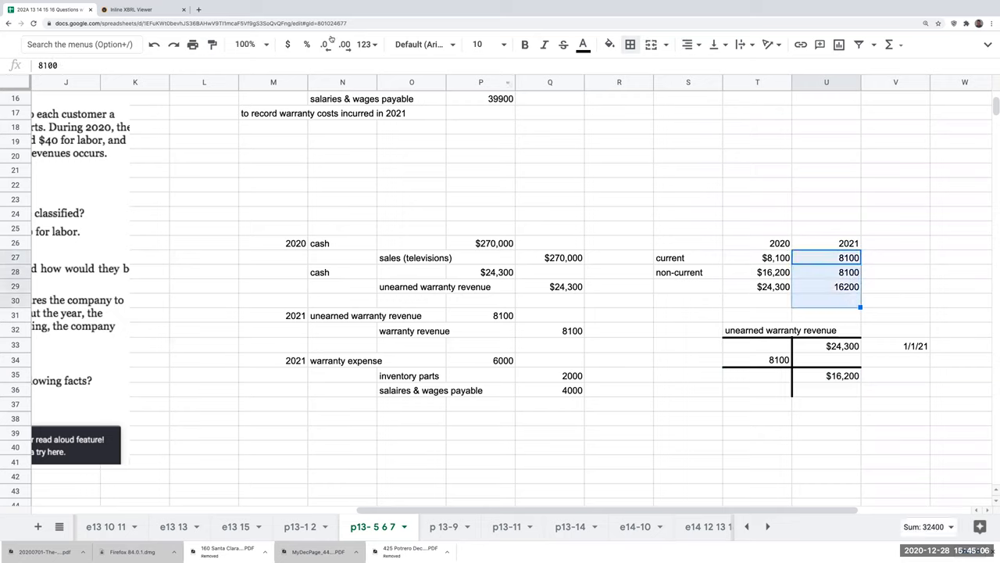
pyautogui.click(324, 44)
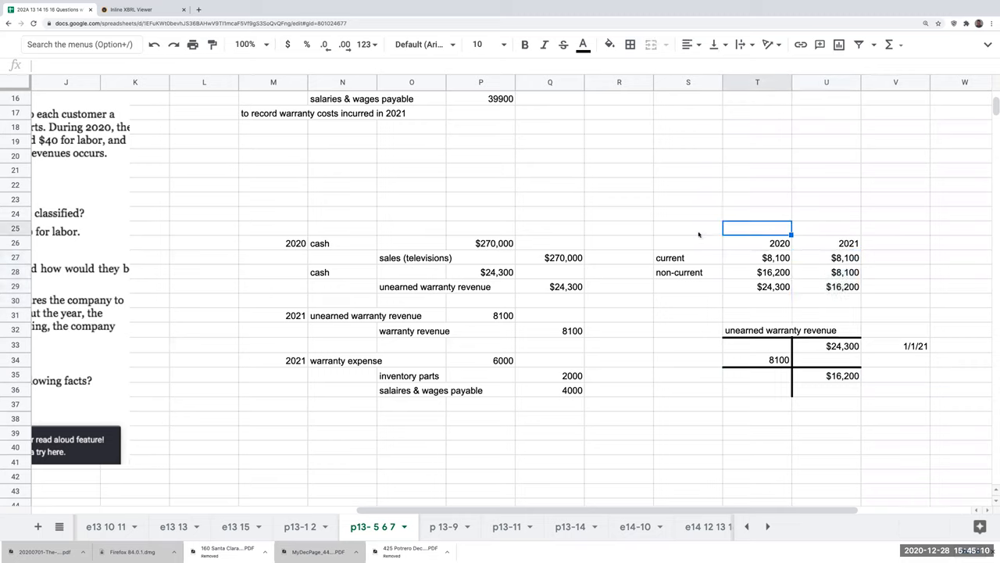
# Title the table 'unearned warranty revenue' and 'balance sheet'.
pyautogui.write('unearned')
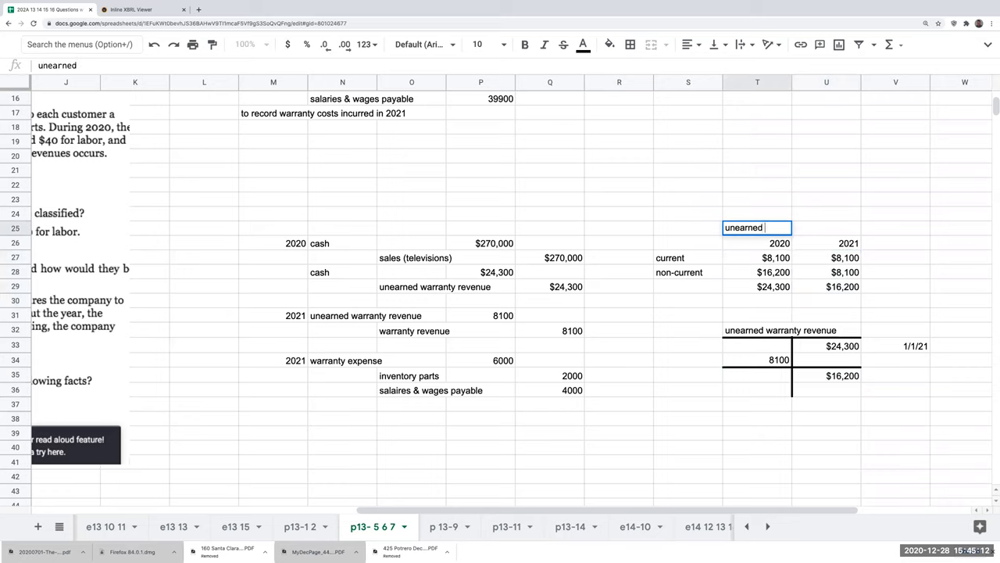
pyautogui.write('warranty revenue')
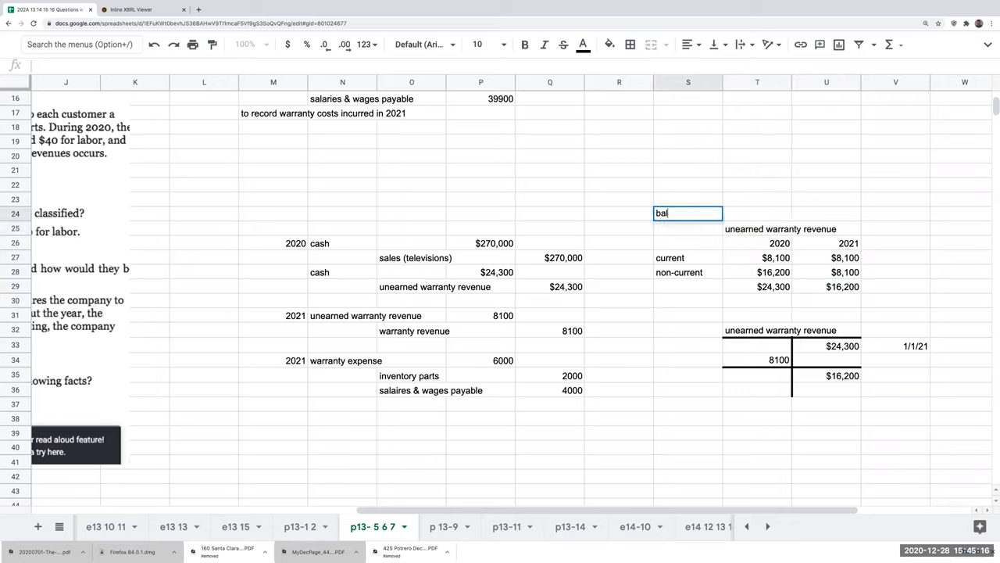
pyautogui.write('balance sheet')
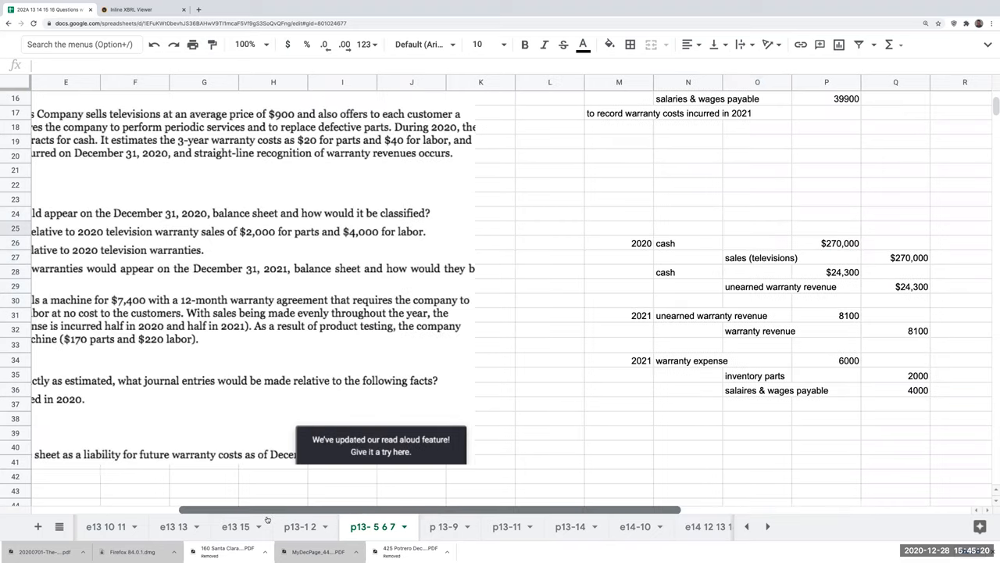
pyautogui.hscroll(-3)
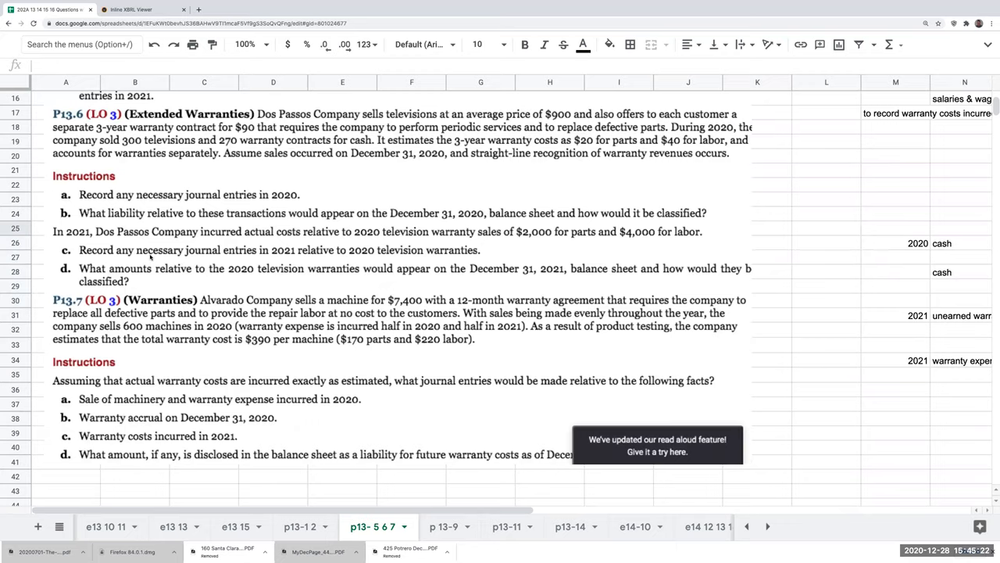